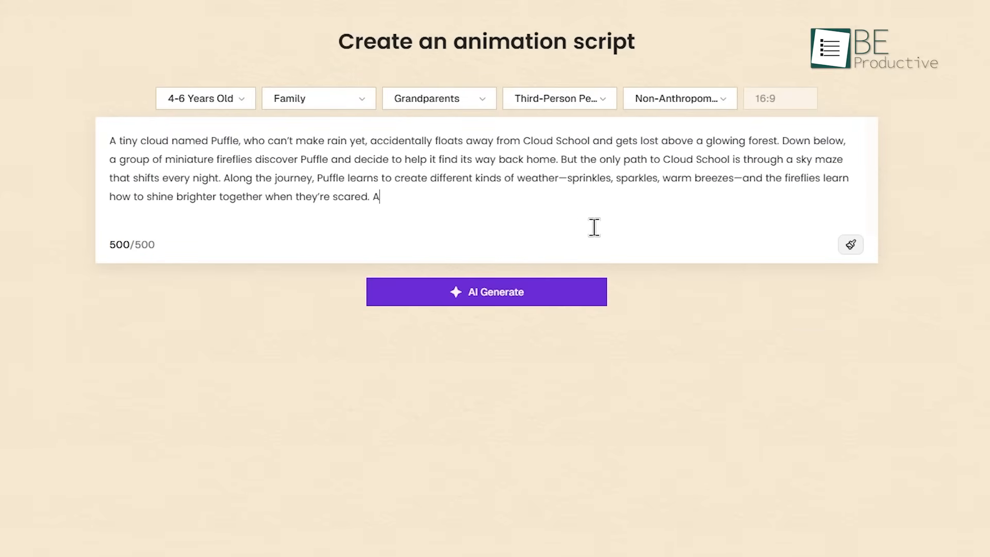
Step: Preview the rainy garden scene clip under History video, then close the preview
left_click(486, 291)
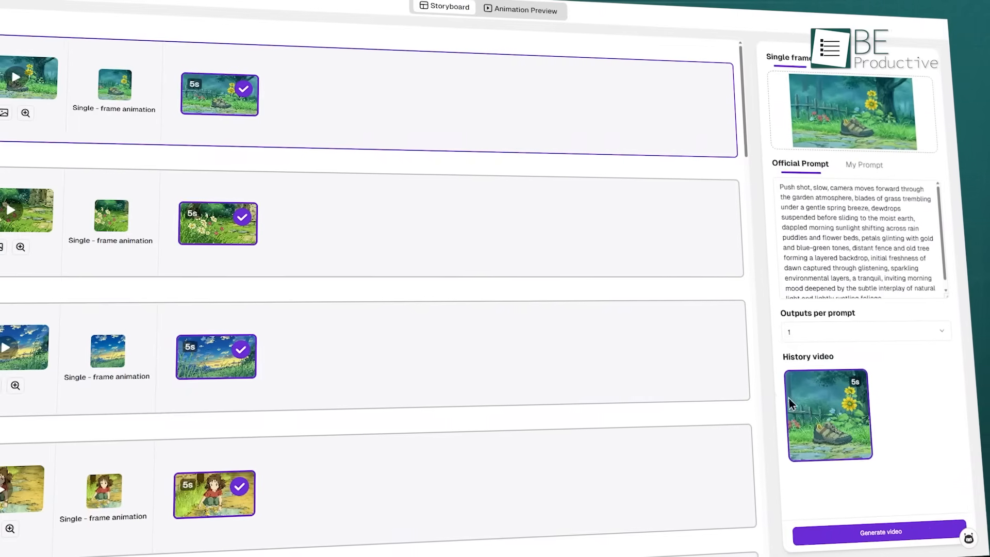
left_click(829, 415)
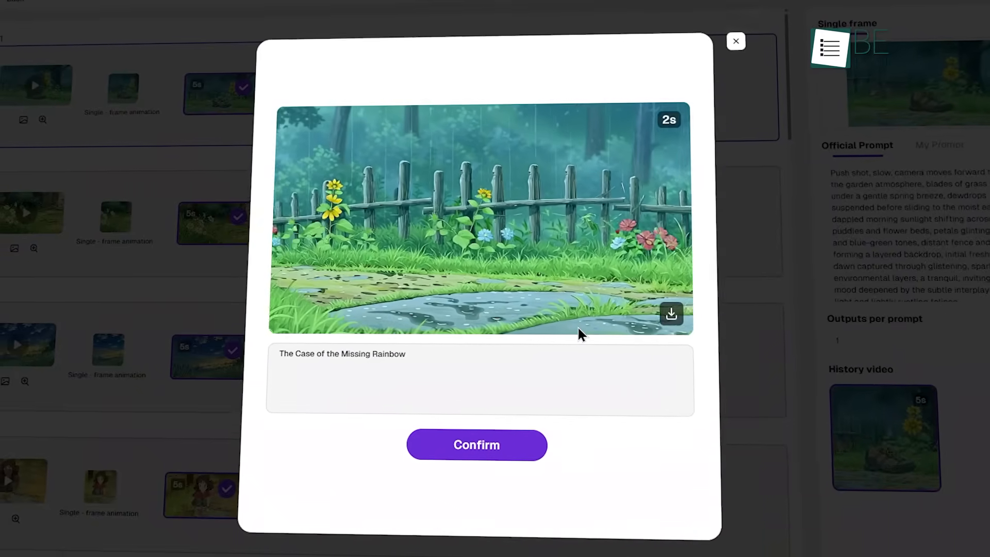
left_click(736, 41)
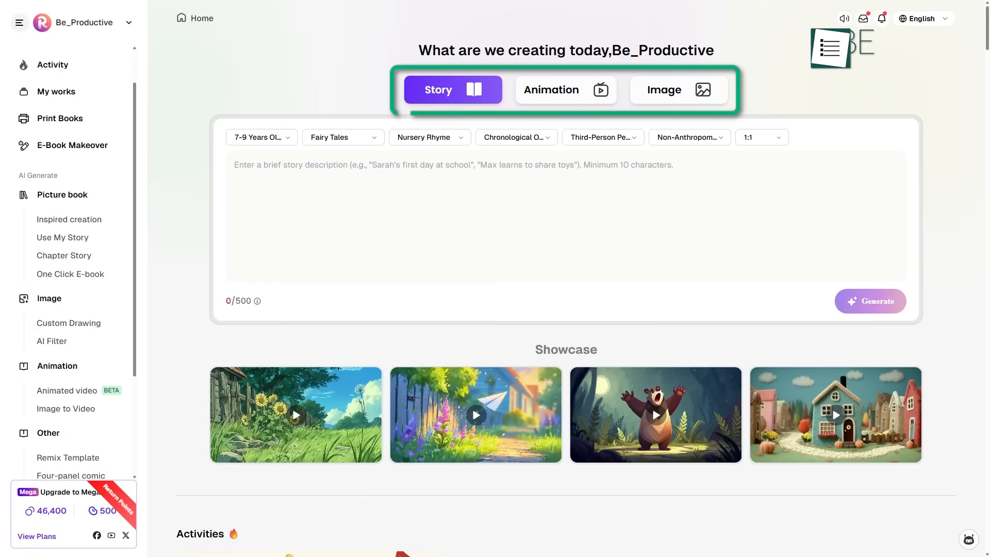
scroll("down", 3)
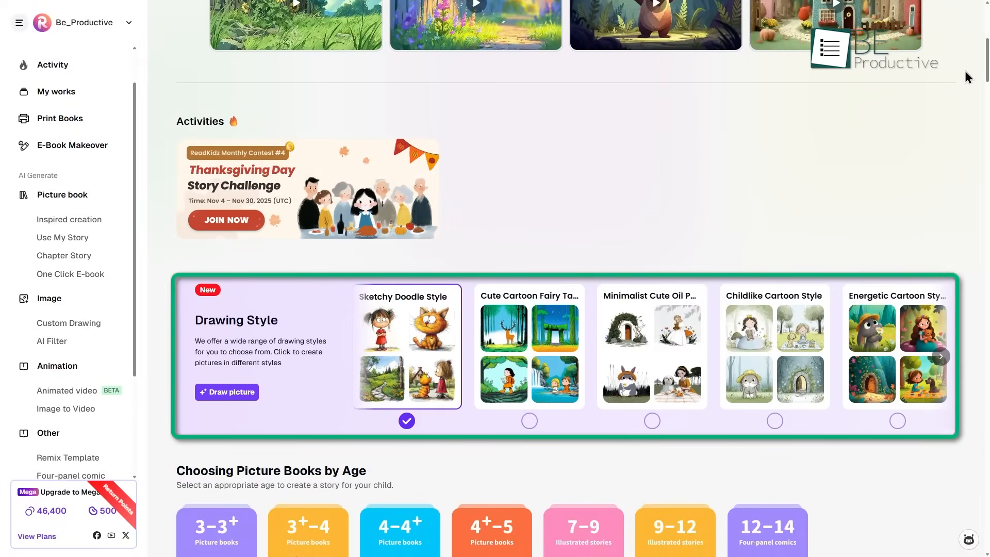
scroll("down", 3)
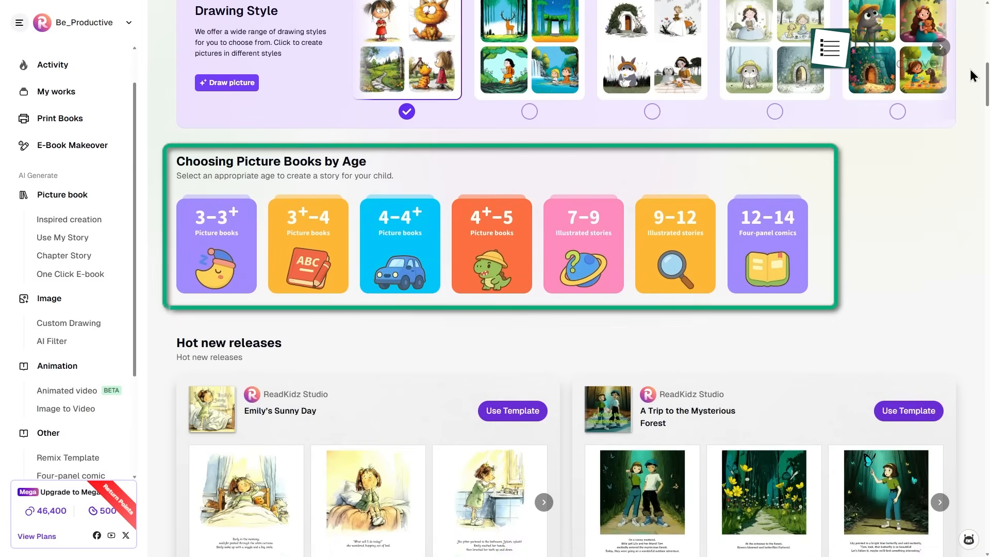
scroll("down", 3)
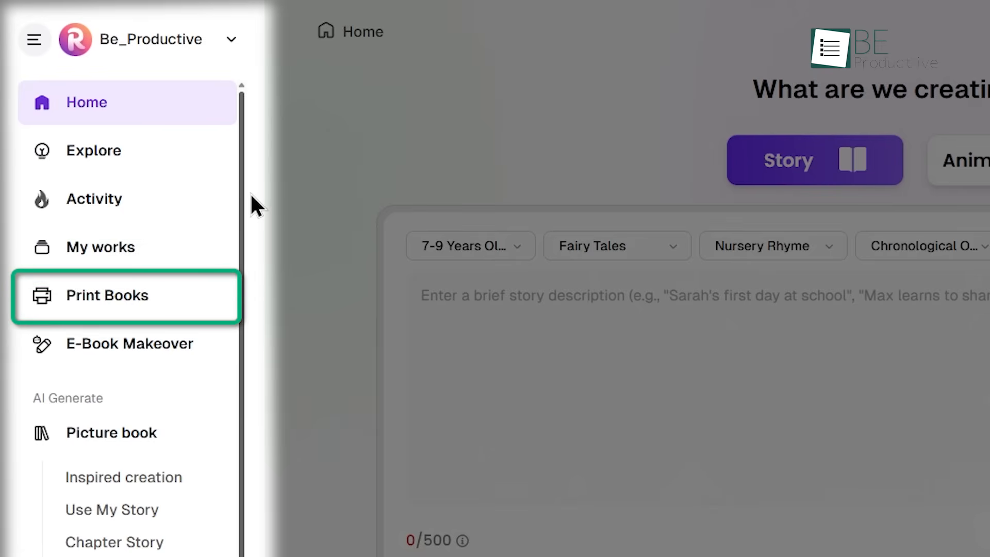
left_click(129, 344)
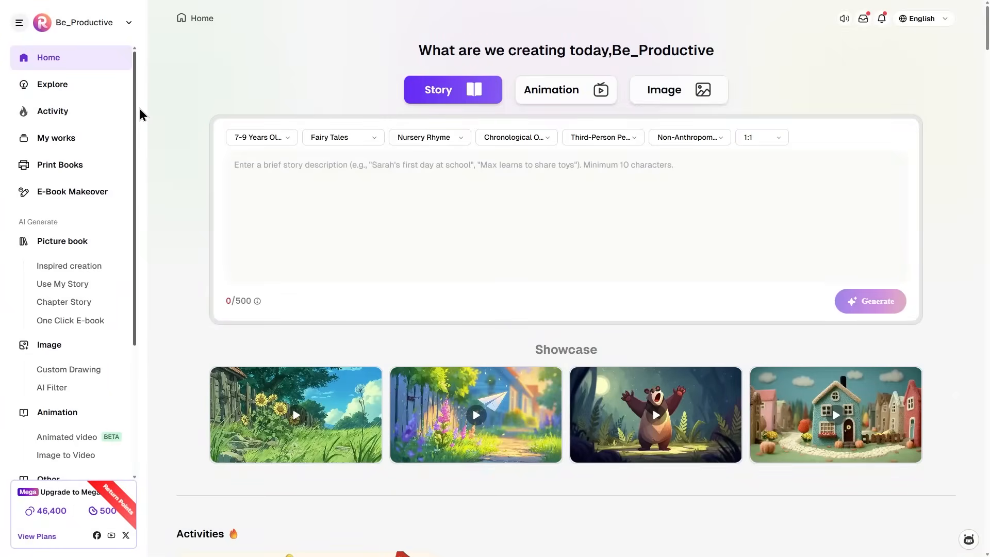
scroll("down", 3)
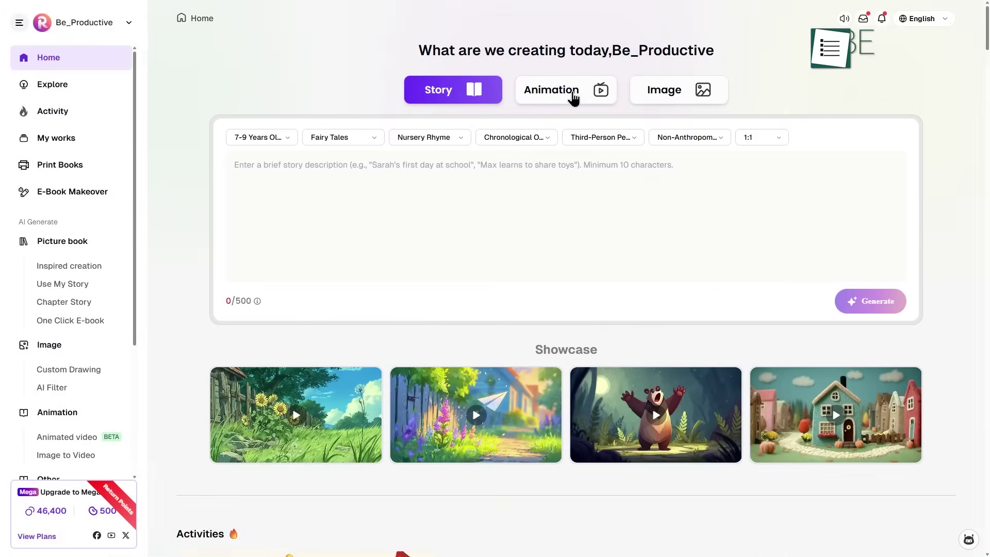
Step: Switch to Animation and set ages 4–6, the Siblings theme and the narrative perspective
left_click(566, 90)
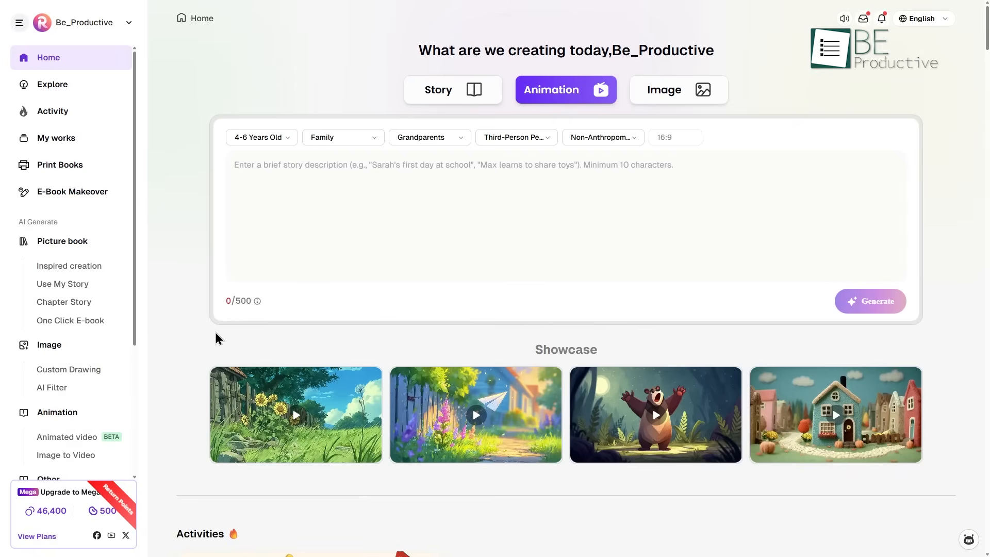
scroll("down", 3)
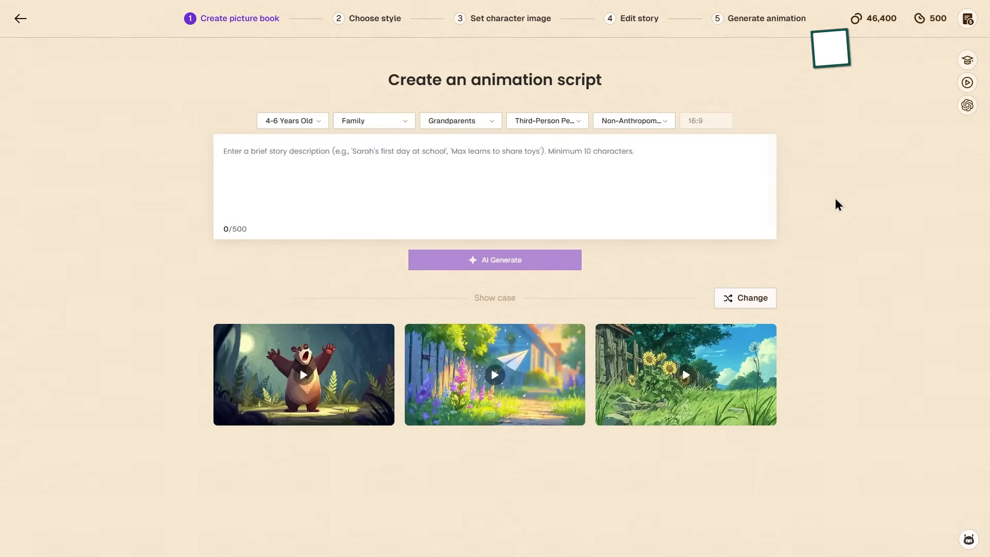
left_click(292, 121)
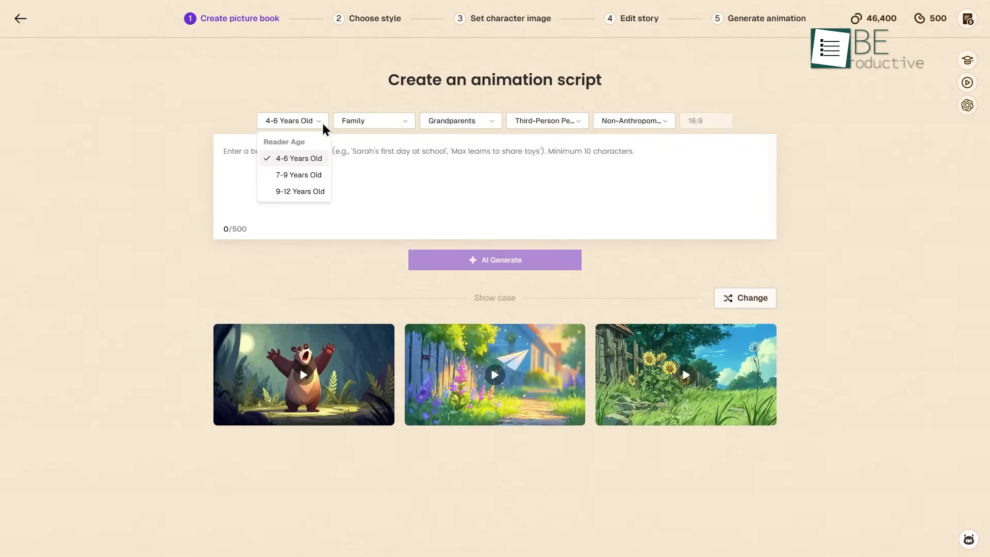
mouse_move(406, 131)
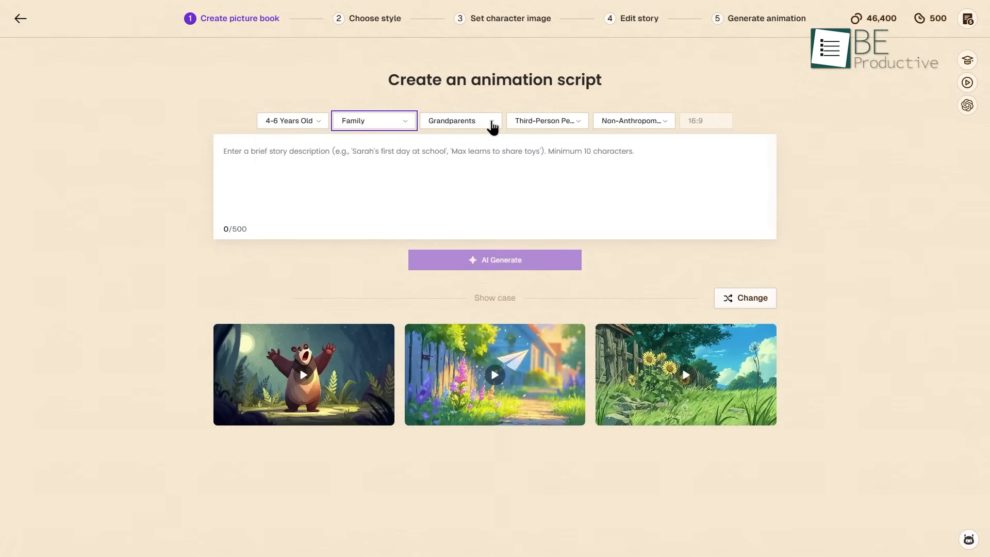
left_click(547, 120)
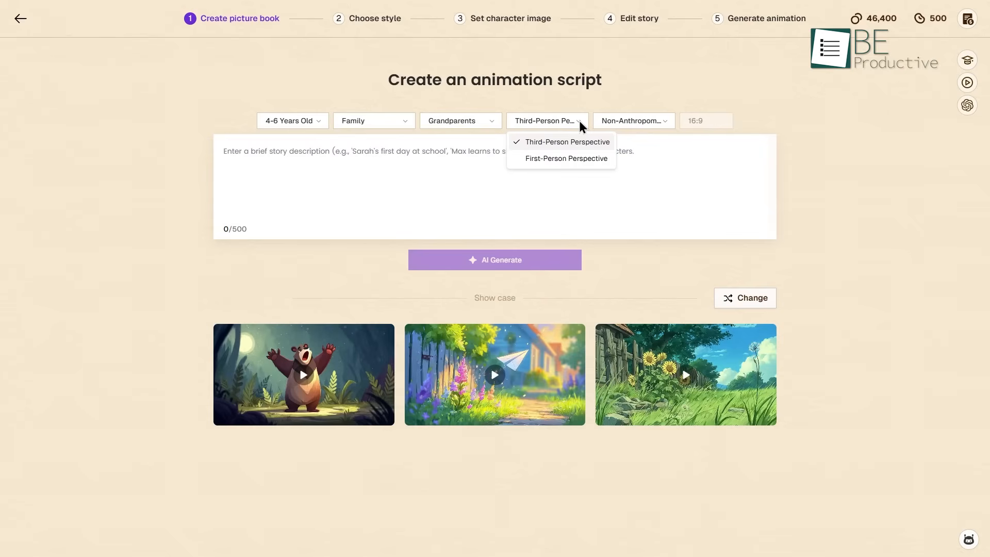
left_click(634, 121)
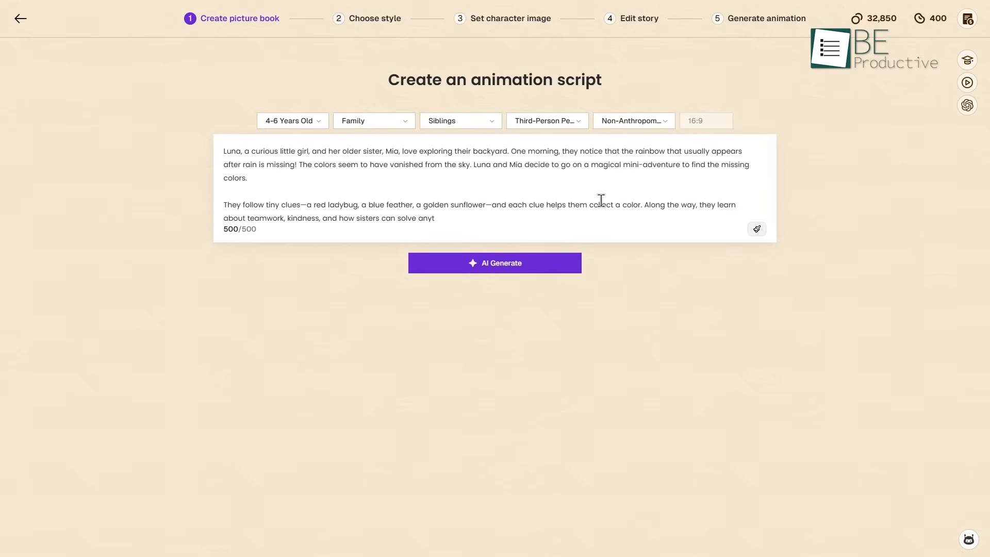
mouse_move(555, 265)
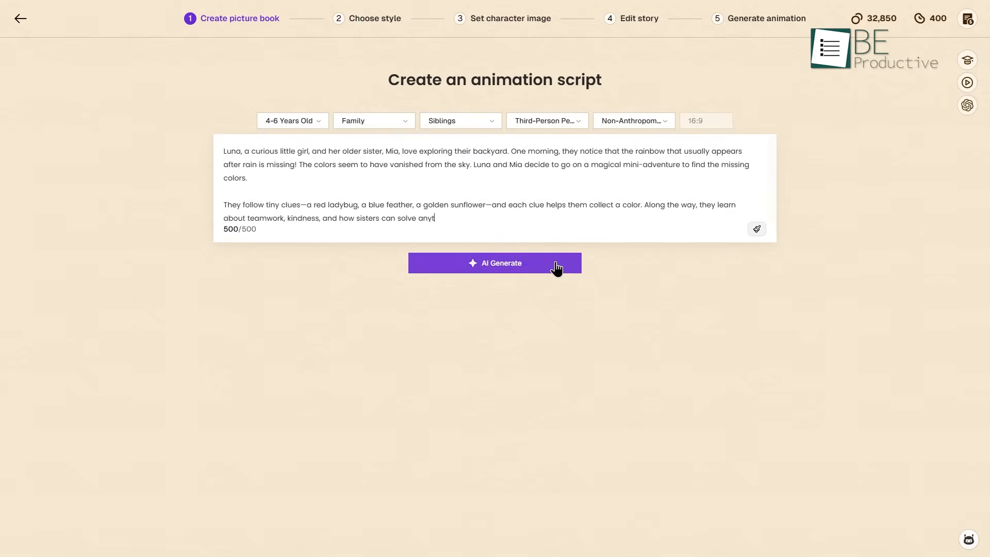
Step: Generate The Case of the Missing Rainbow, extract its roles and choose Dreamy Pastoral style
left_click(495, 263)
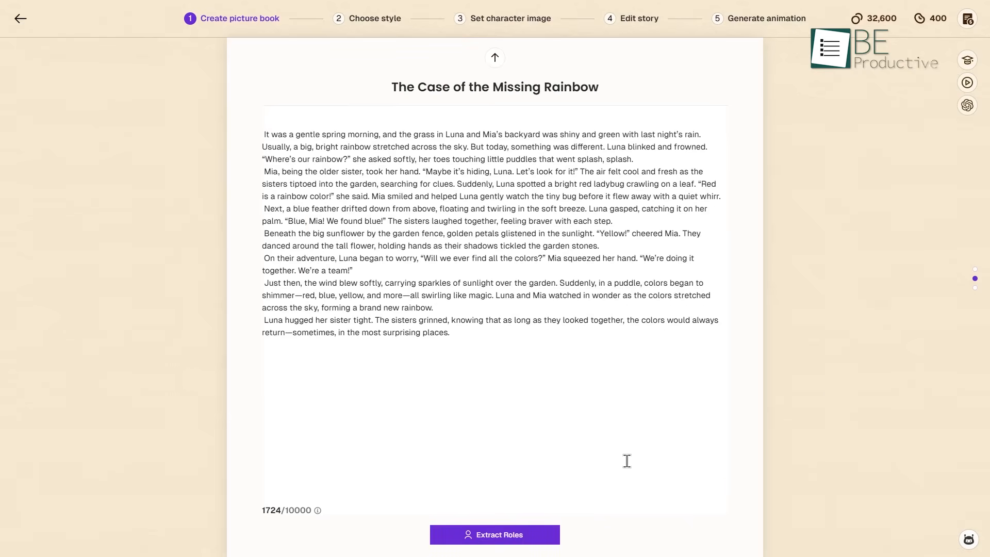
left_click(495, 535)
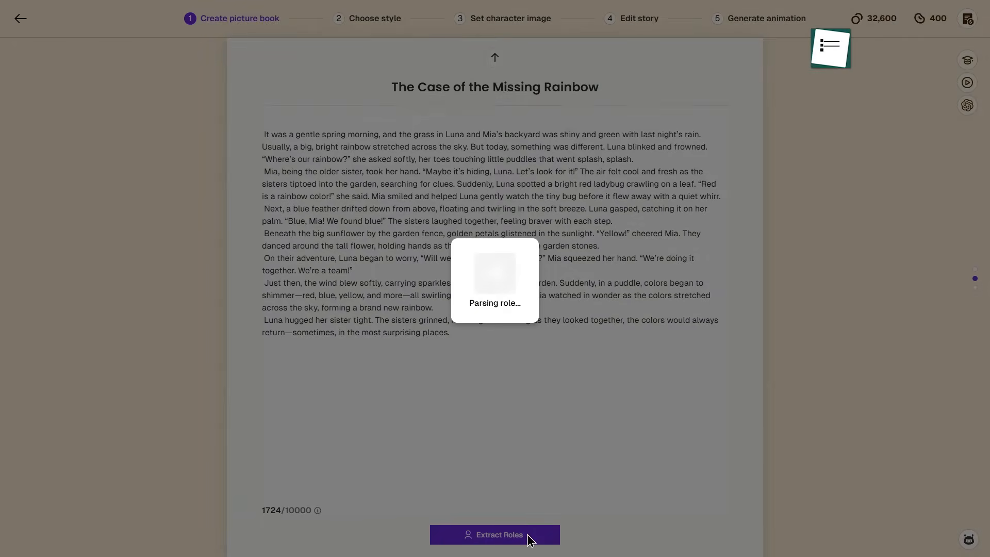
left_click(494, 535)
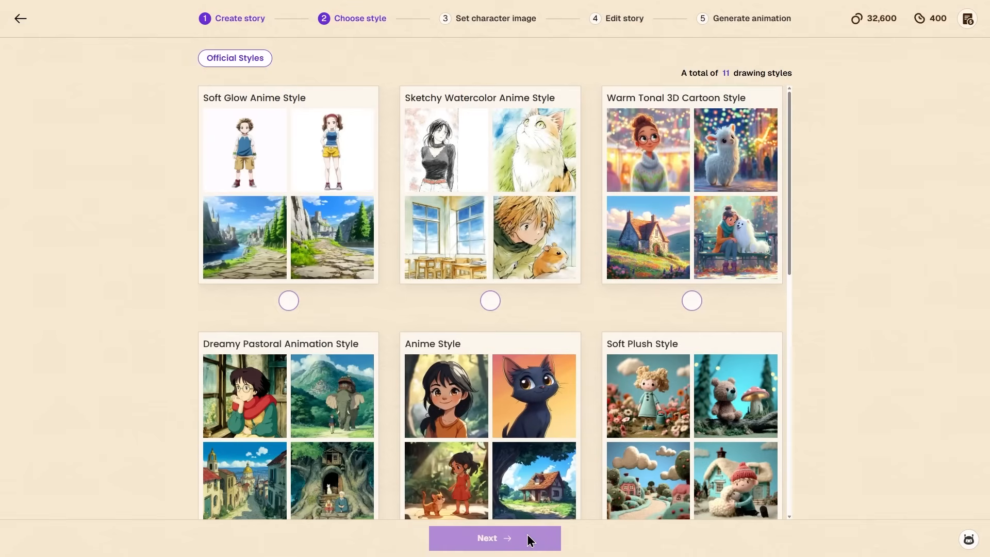
scroll("down", 3)
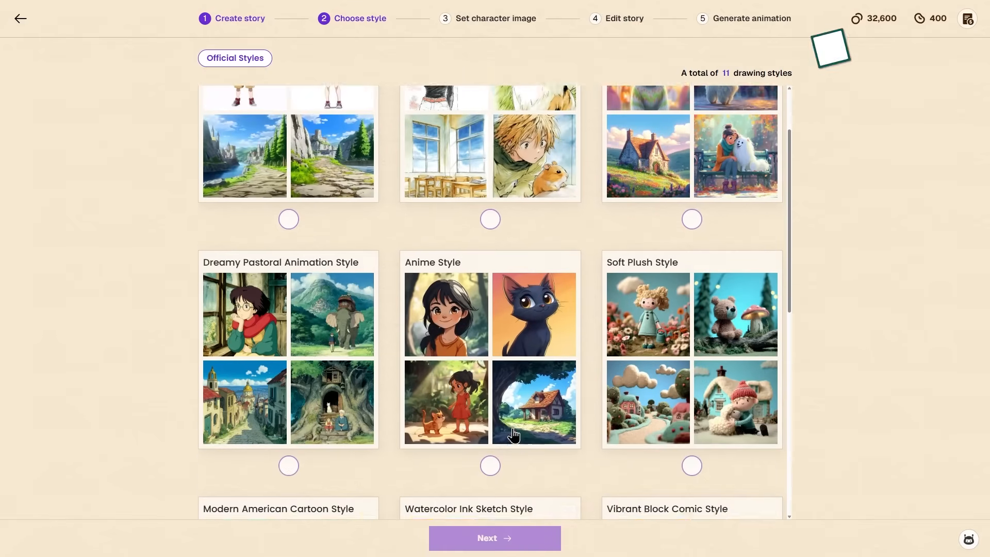
scroll("down", 3)
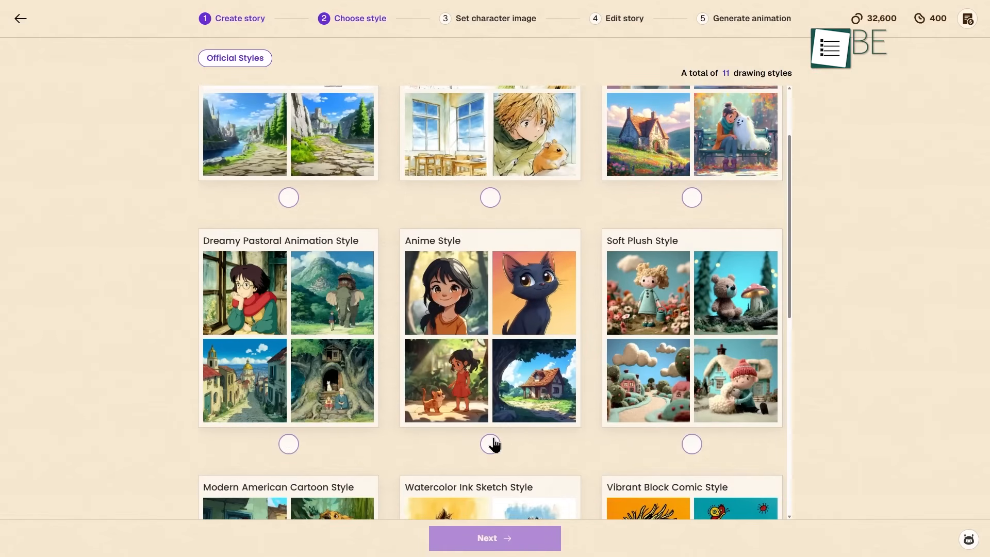
left_click(288, 444)
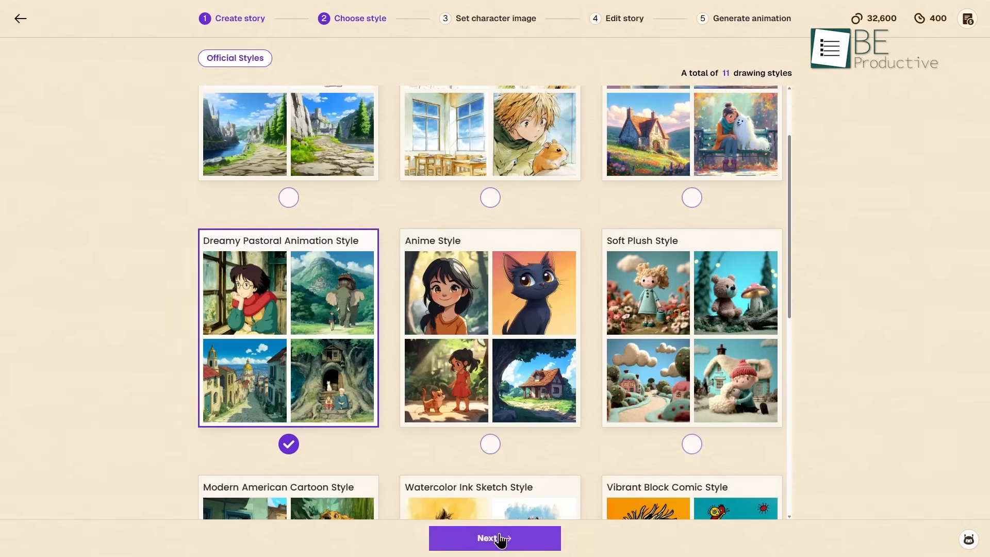
left_click(492, 538)
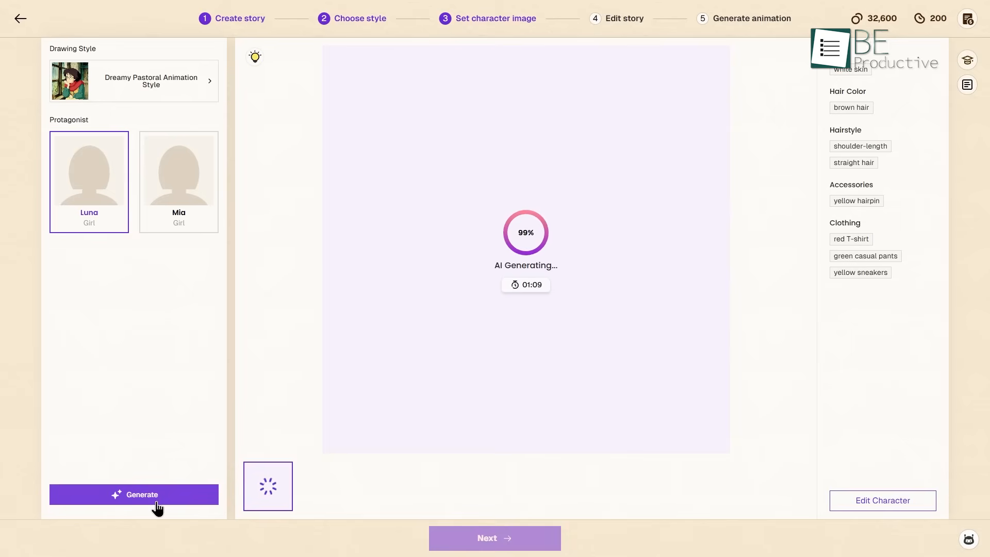
Step: Generate Luna and Mia character images and review the 29-page storyboard
left_click(179, 182)
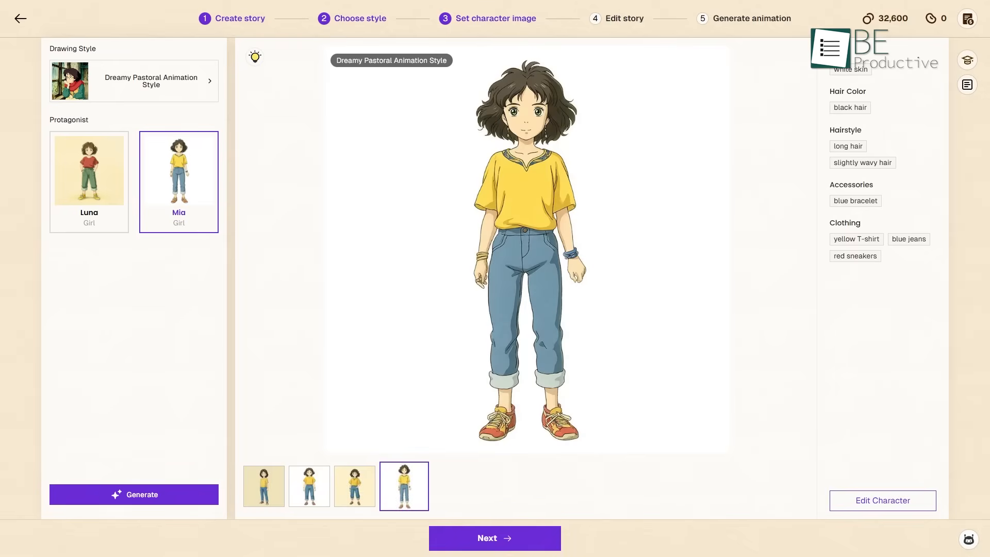
left_click(495, 538)
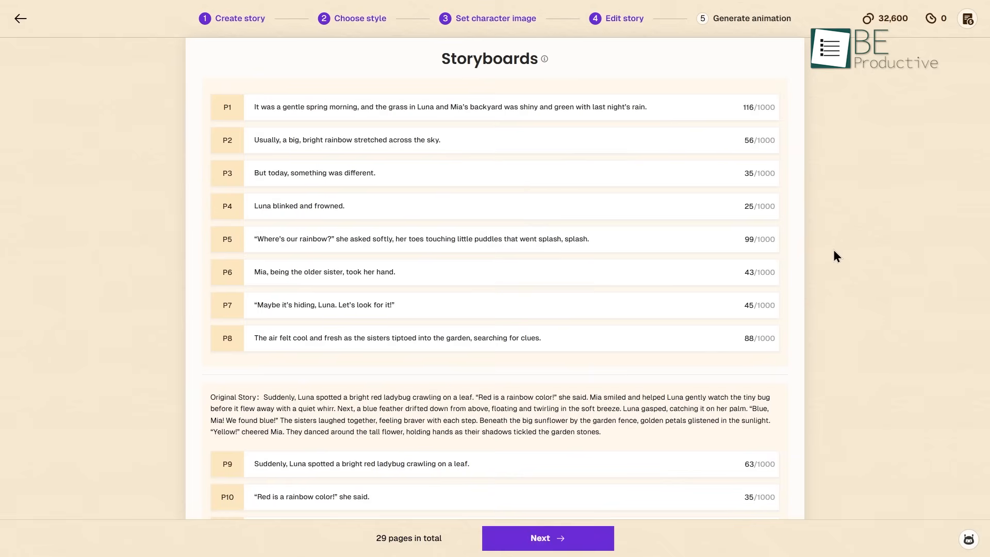
scroll("down", 3)
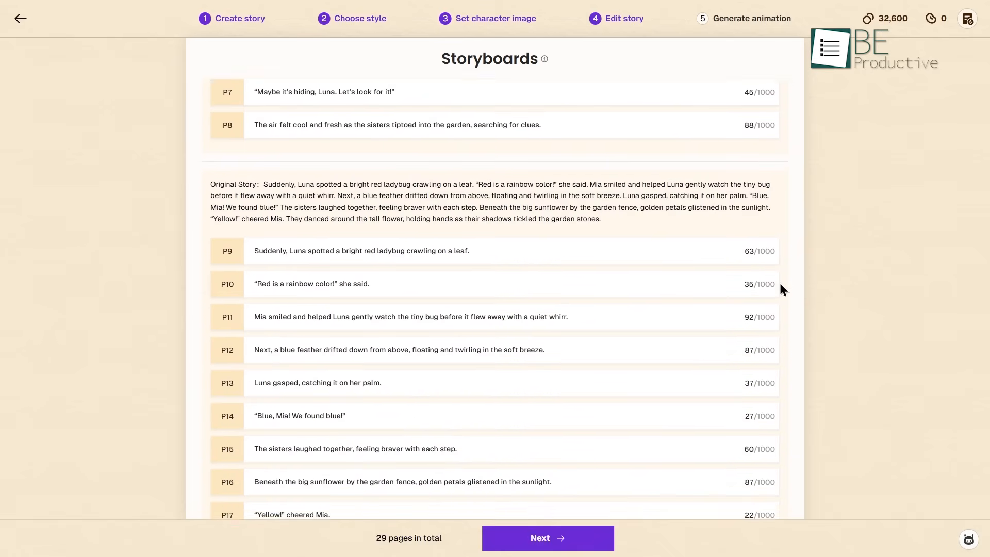
scroll("down", 3)
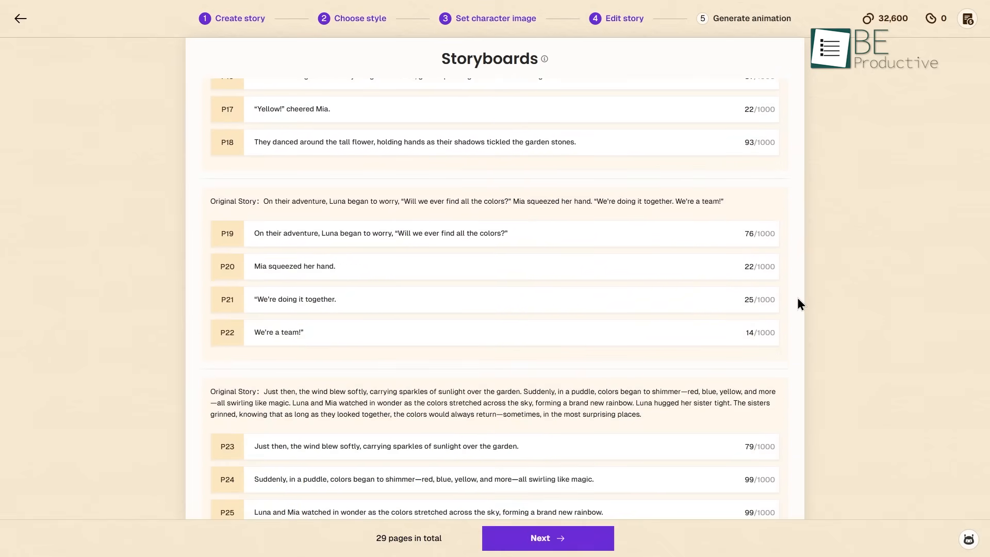
scroll("up", 3)
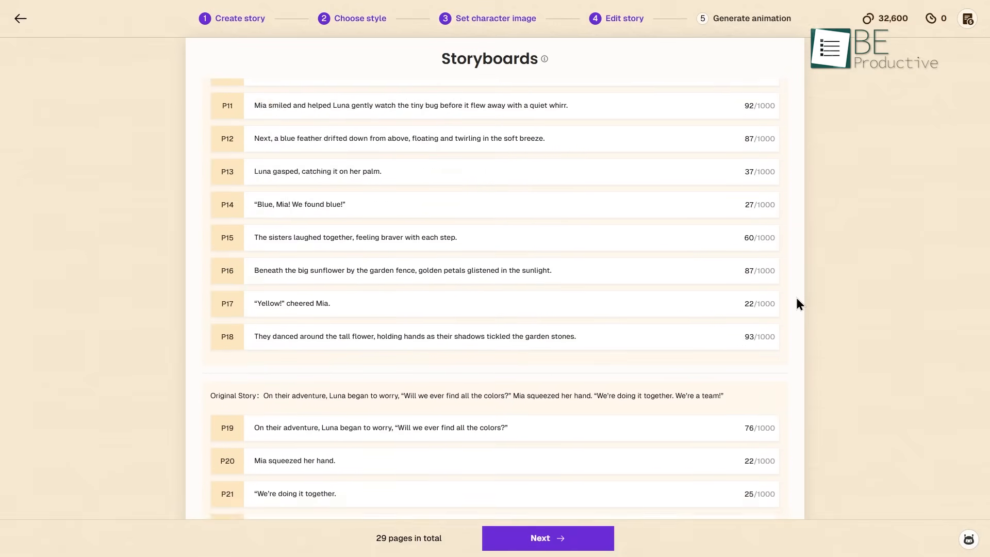
left_click(548, 538)
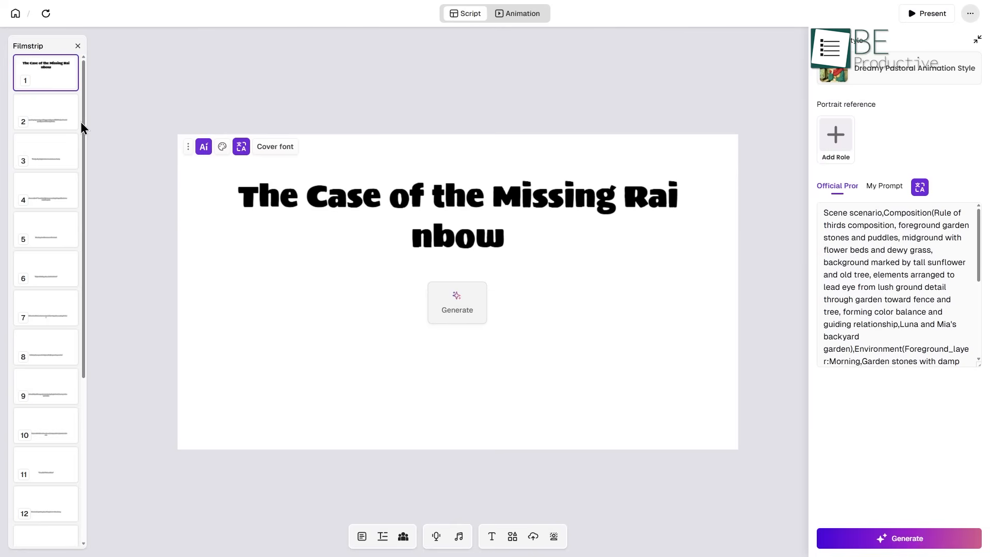
scroll("down", 3)
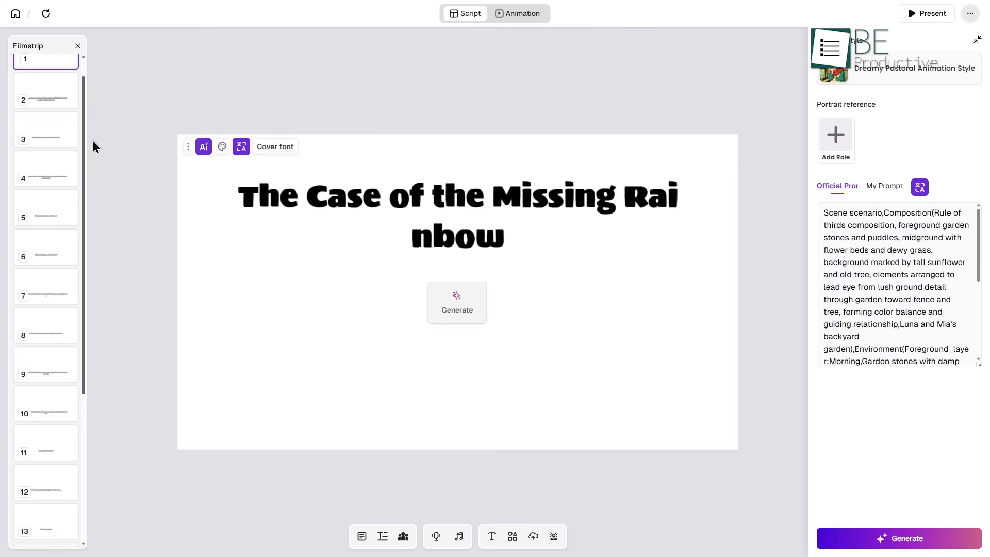
scroll("down", 3)
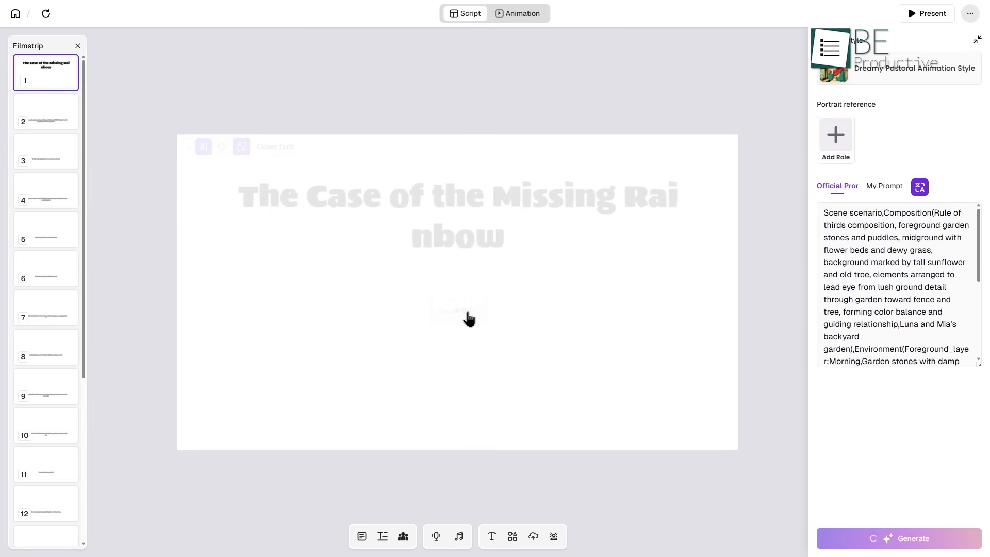
left_click(899, 538)
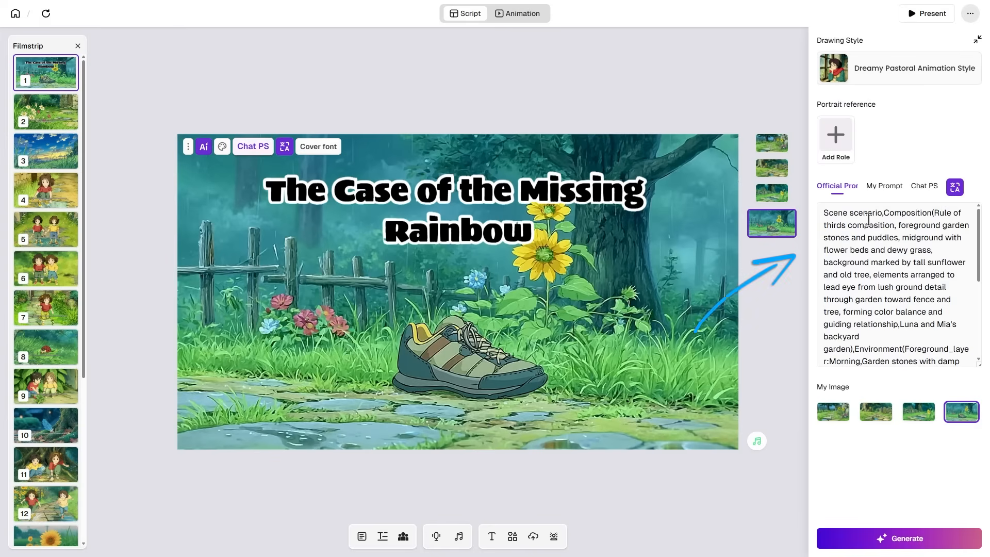
left_click(884, 186)
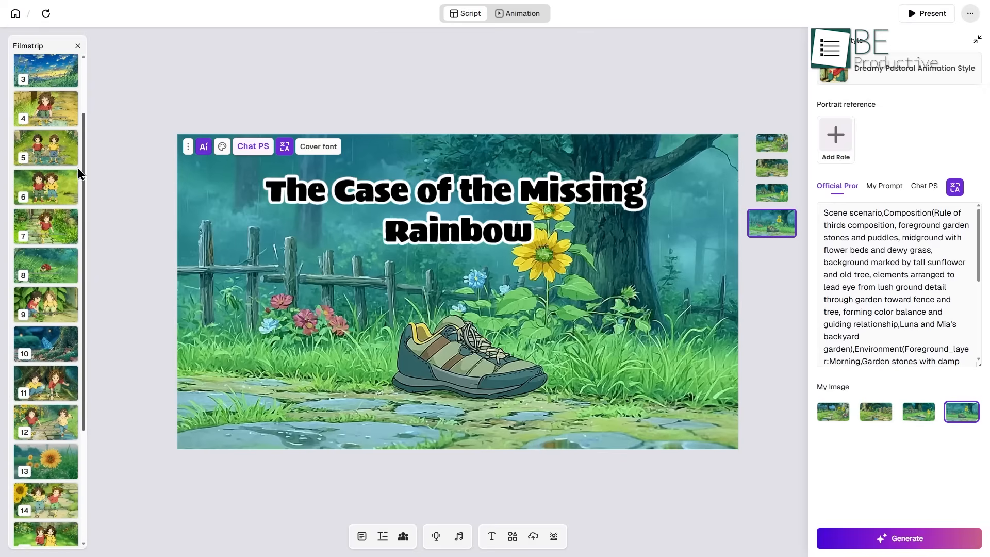
scroll("down", 3)
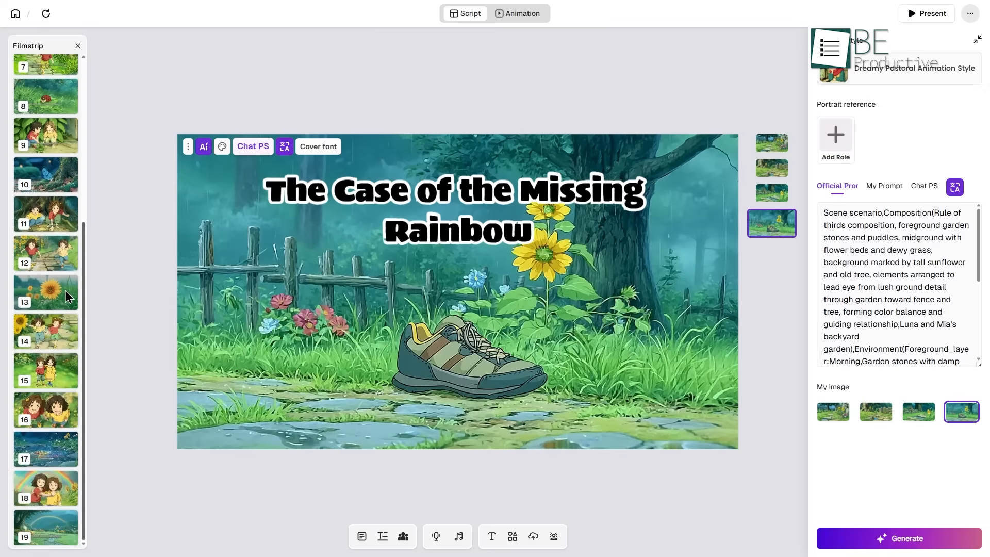
left_click(46, 527)
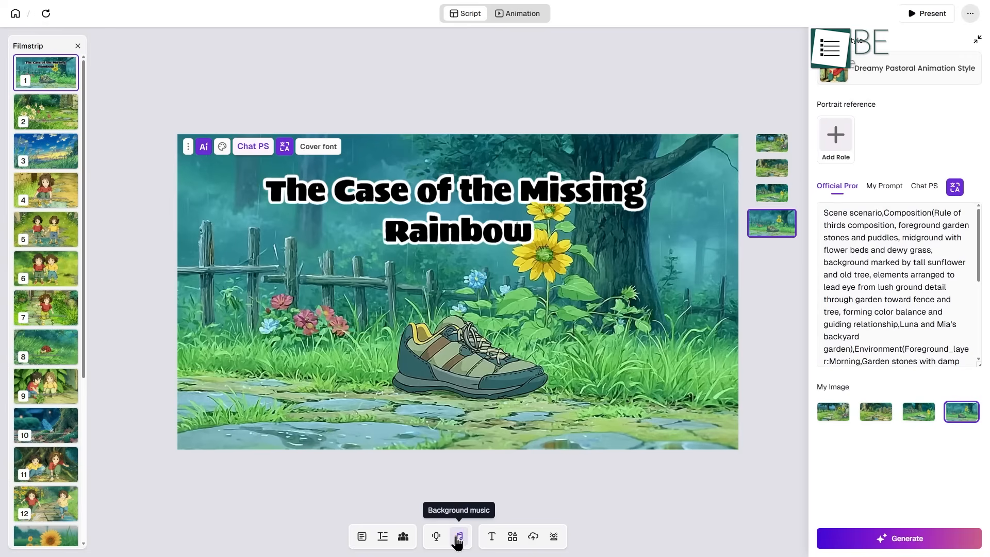
Step: Generate the narration voice for the P1 title line, then close the Voices panel
left_click(435, 536)
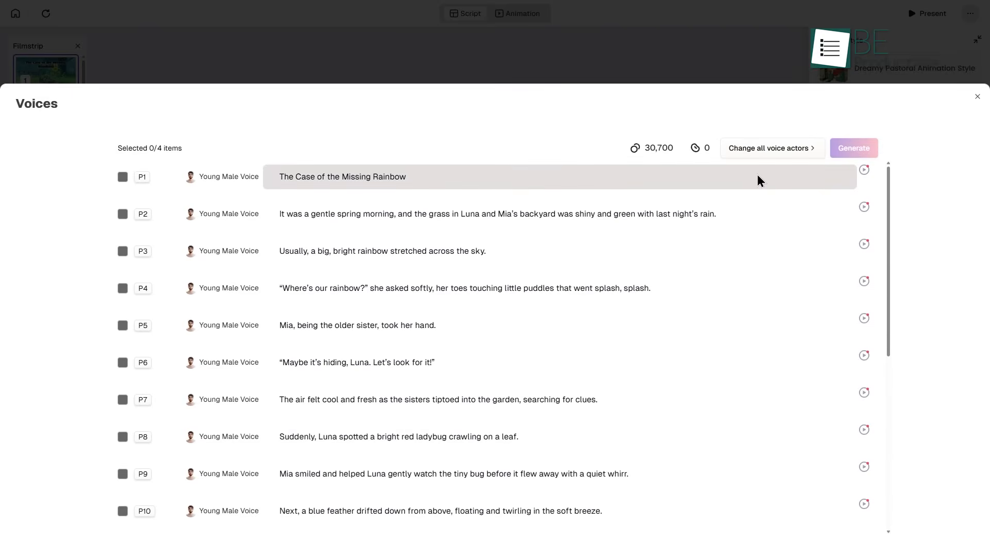
left_click(122, 176)
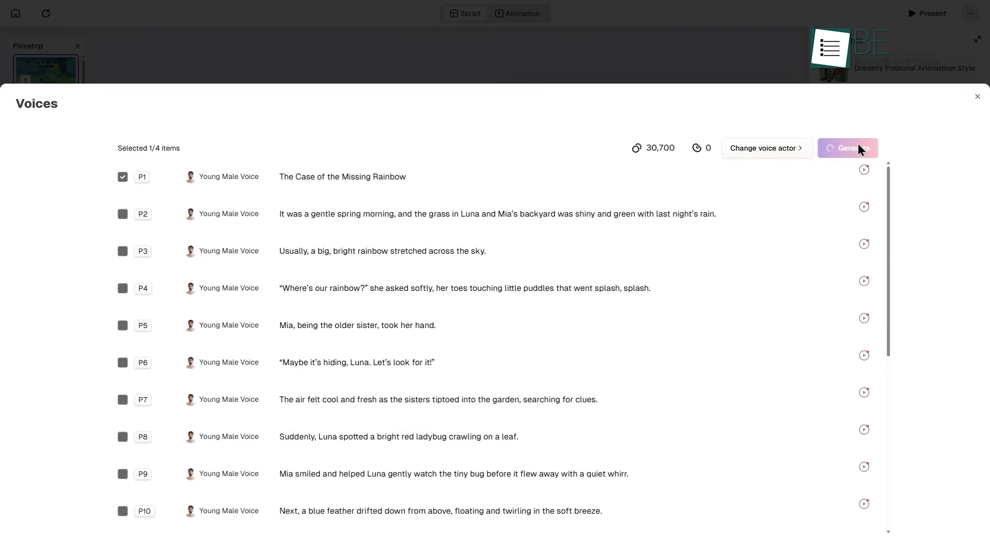
left_click(848, 148)
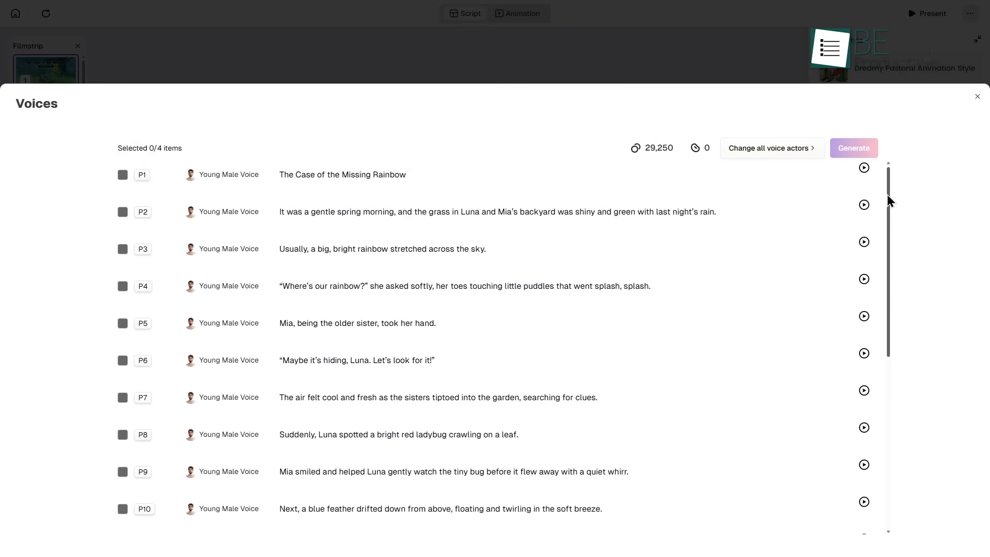
left_click(458, 536)
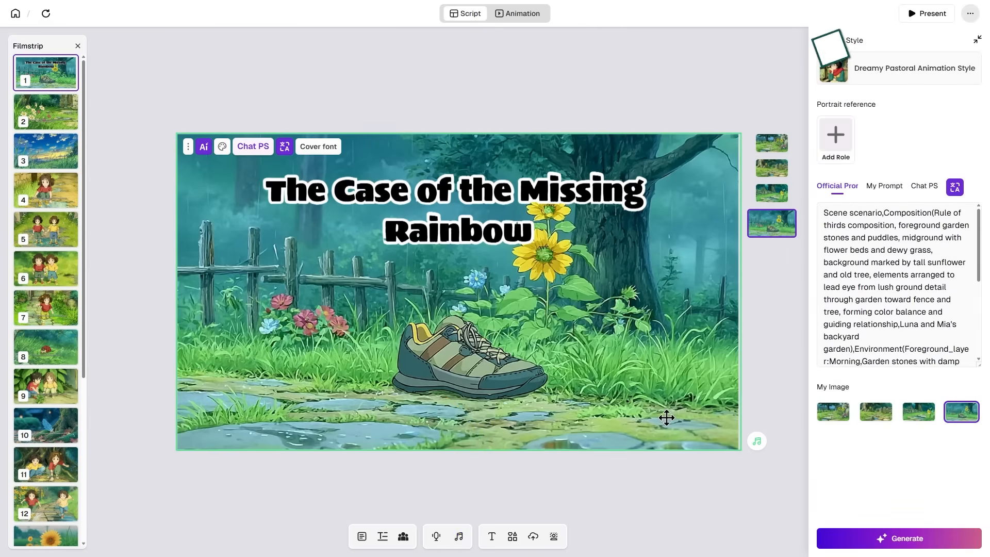
Step: Switch to the animation storyboard and preview P1's History video clip
left_click(517, 13)
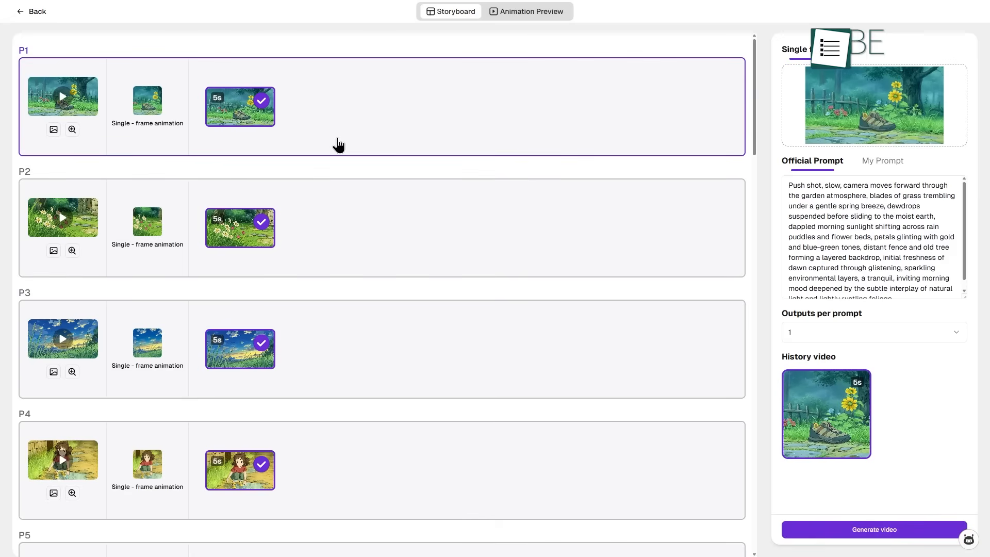
scroll("down", 3)
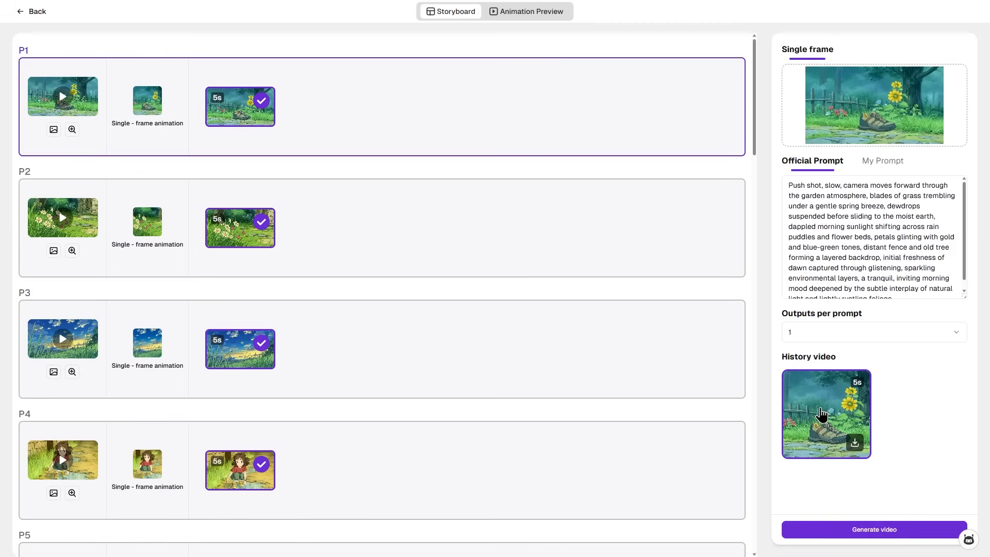
left_click(826, 414)
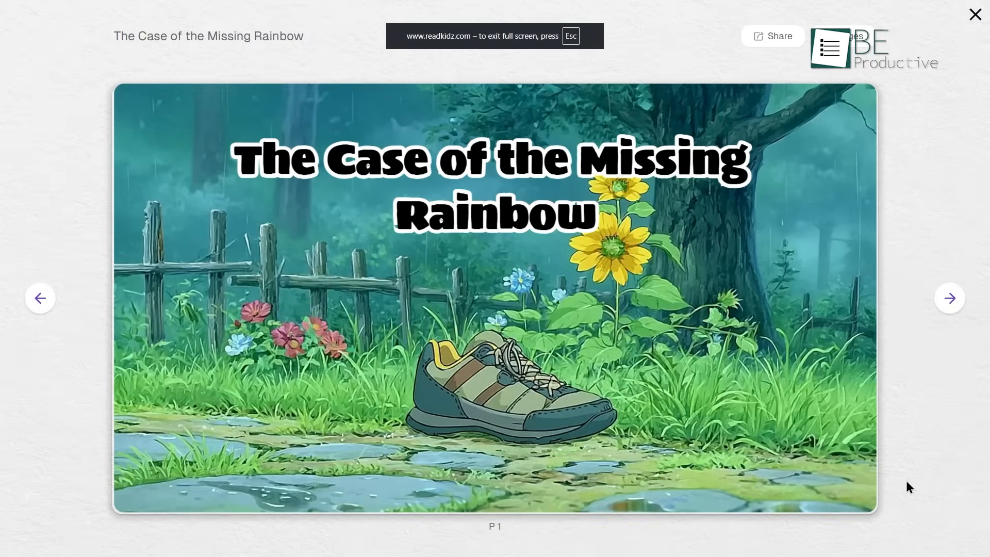
Step: Flip forward two pages in the full-screen presentation, then back one
left_click(950, 298)
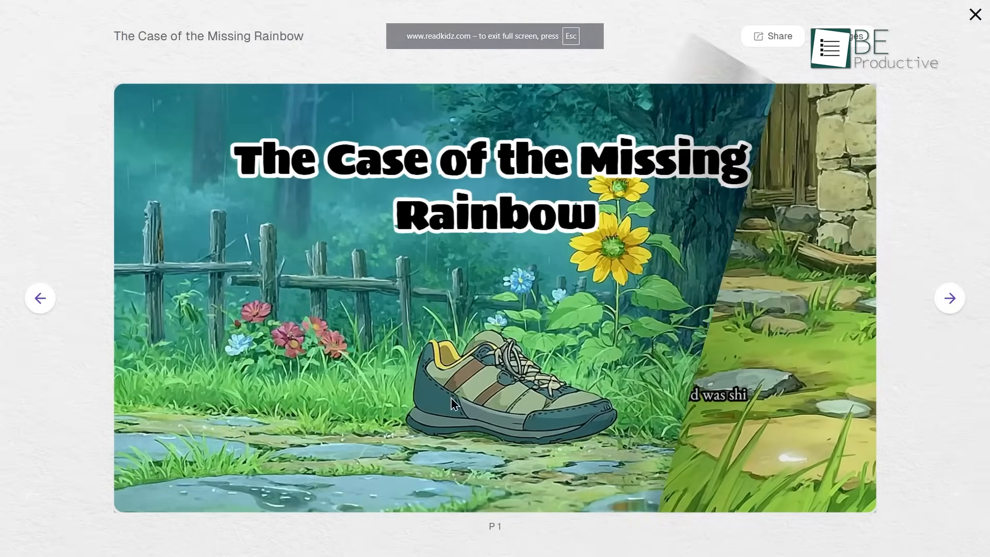
left_click(949, 298)
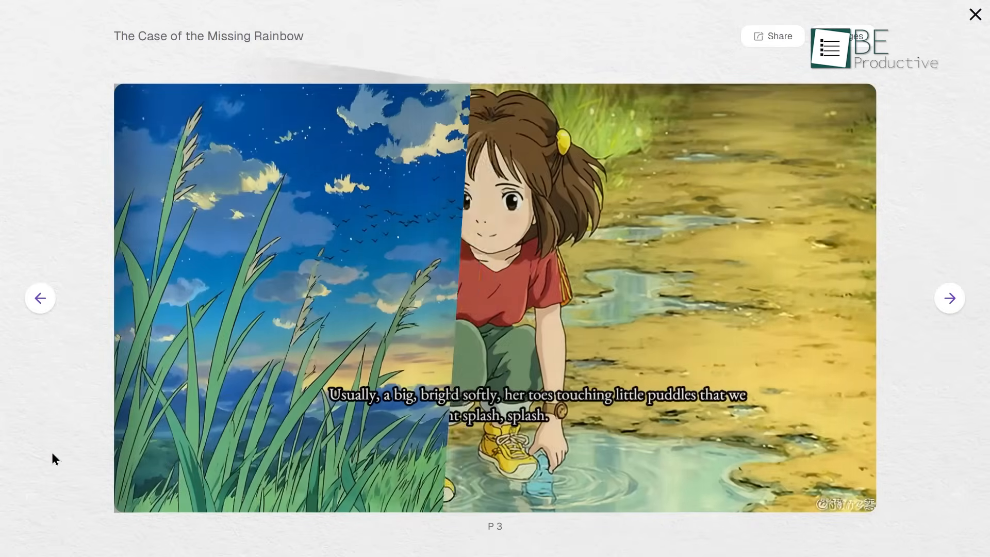
left_click(949, 298)
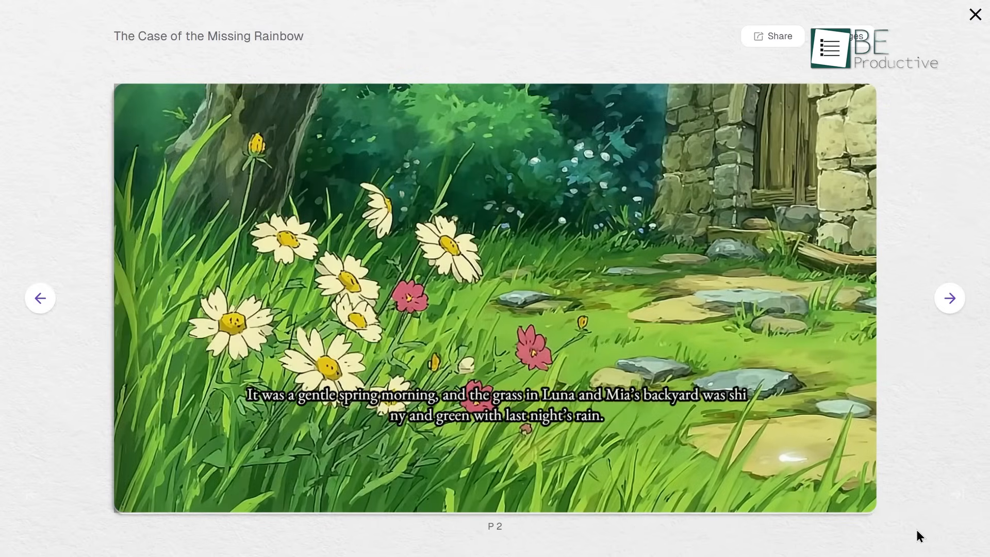
mouse_move(904, 533)
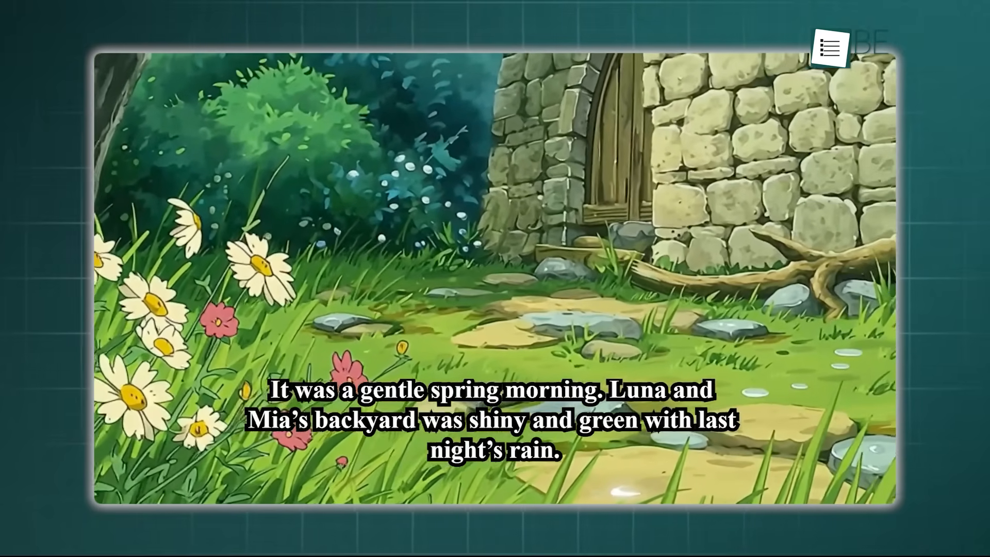
Step: Watch the narrated animated story video with subtitles, then leave the player
left_click(829, 46)
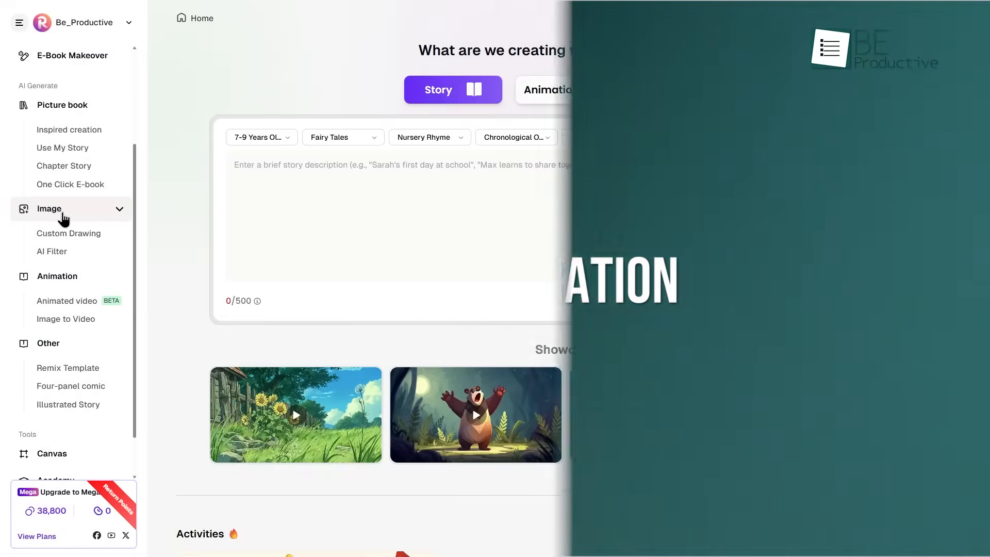
Step: Create a custom drawing named 'A fluffy cat' in Sketchy Doodle Style
left_click(665, 89)
type("A")
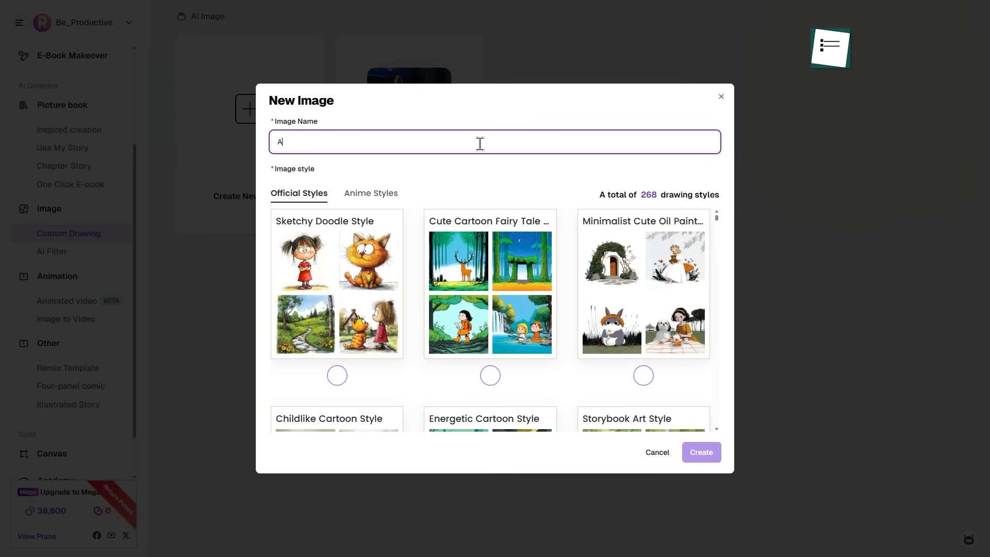
left_click(337, 375)
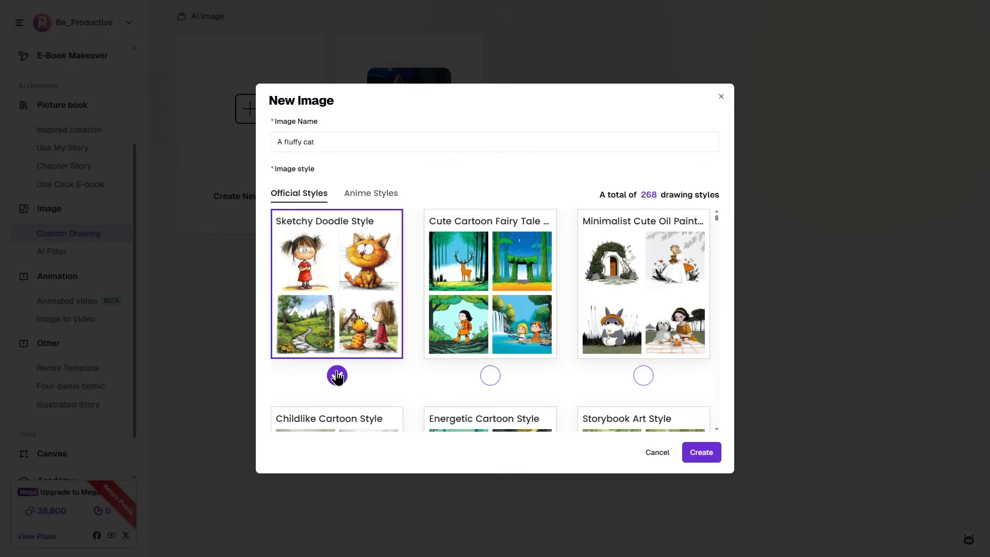
left_click(702, 452)
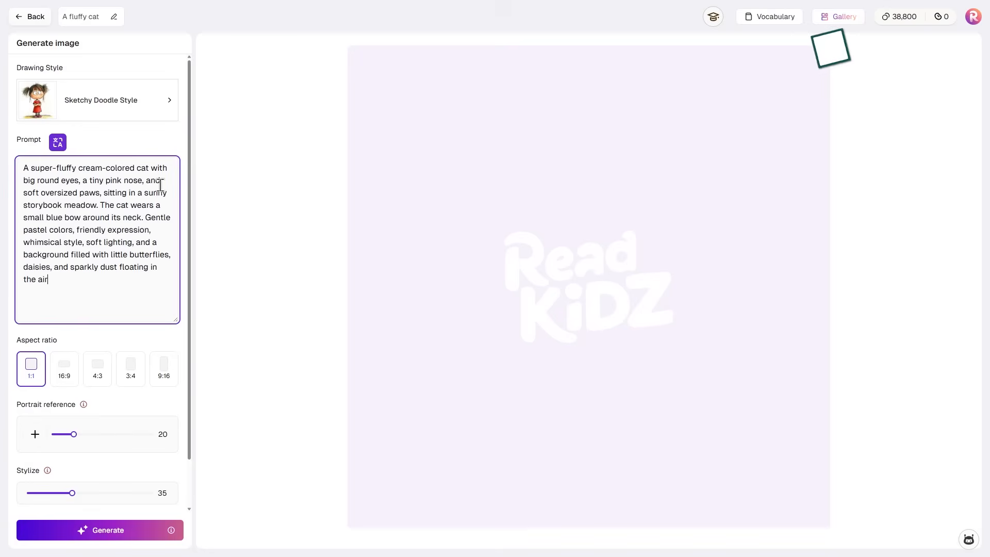
Step: Set 4:3 ratio, portrait reference 30, stylize 40 and style weight 15, then generate
left_click(97, 369)
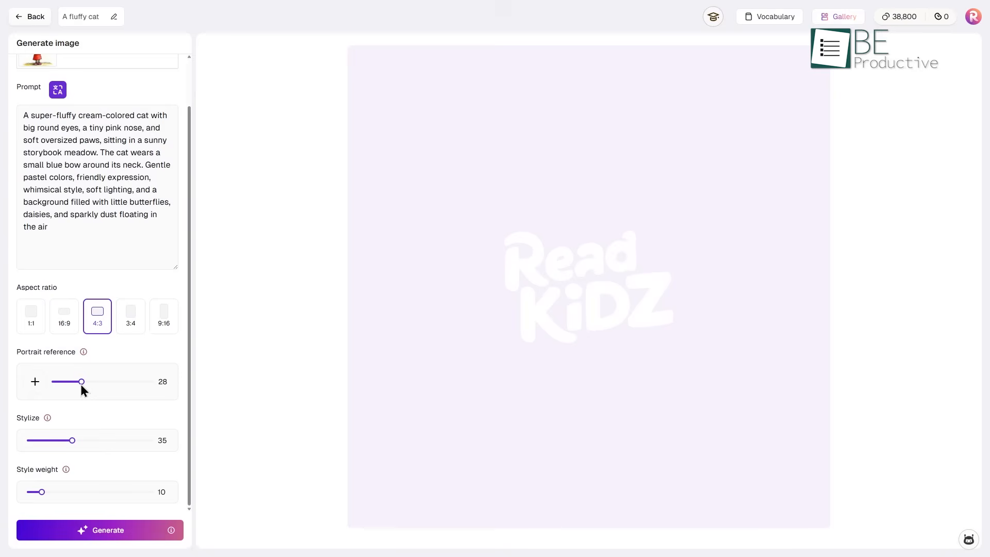
left_click_drag(81, 381, 84, 382)
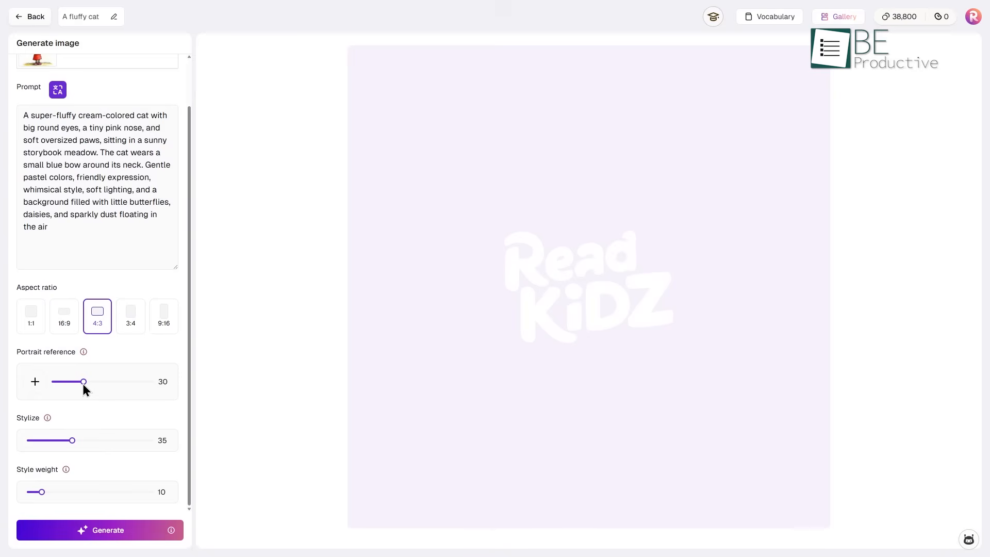
left_click_drag(72, 440, 76, 440)
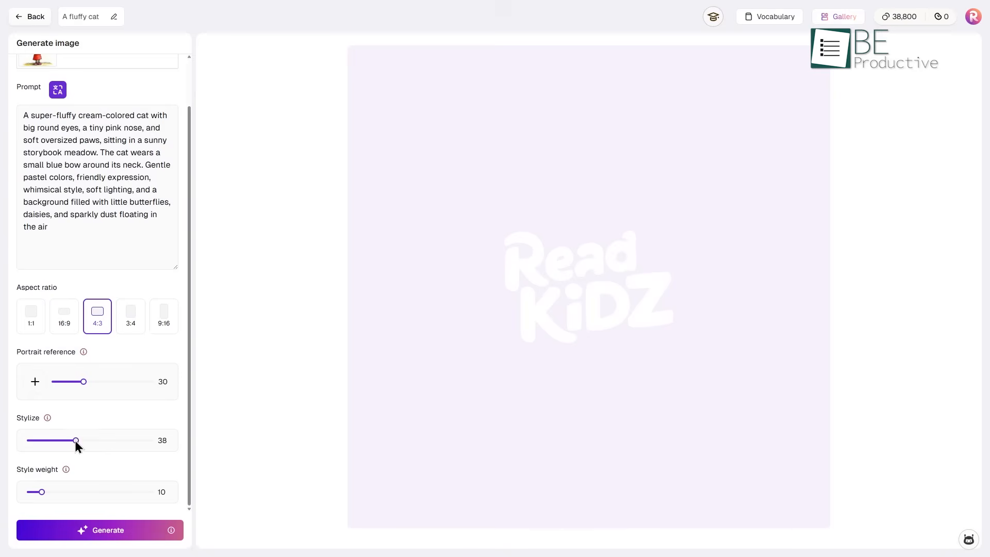
left_click_drag(42, 491, 45, 492)
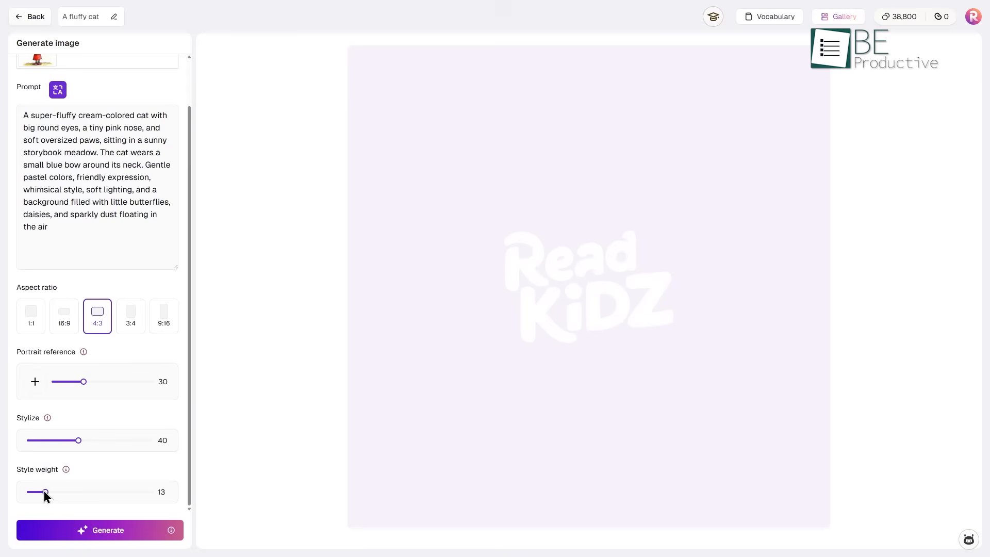
left_click_drag(45, 495, 48, 495)
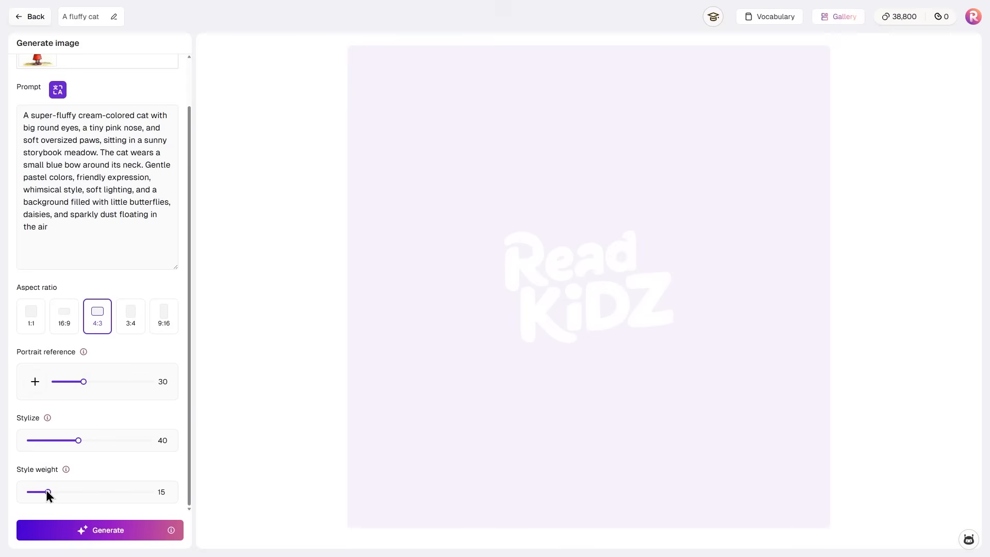
mouse_move(164, 452)
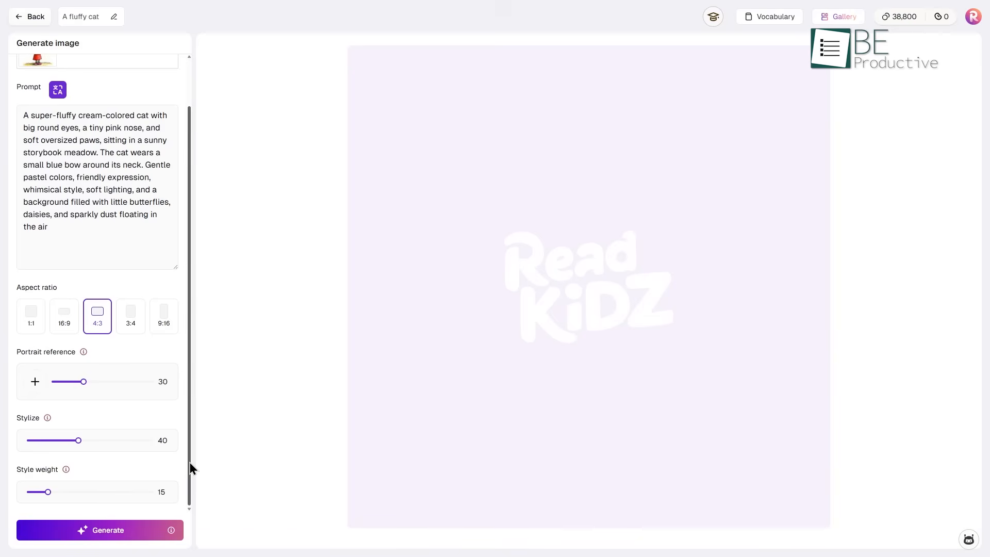
left_click(100, 530)
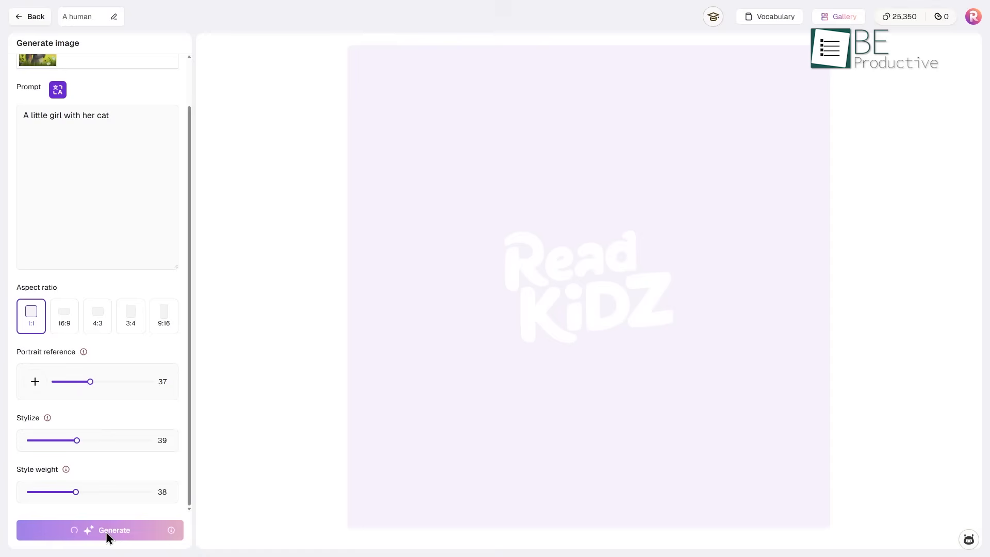
left_click(101, 530)
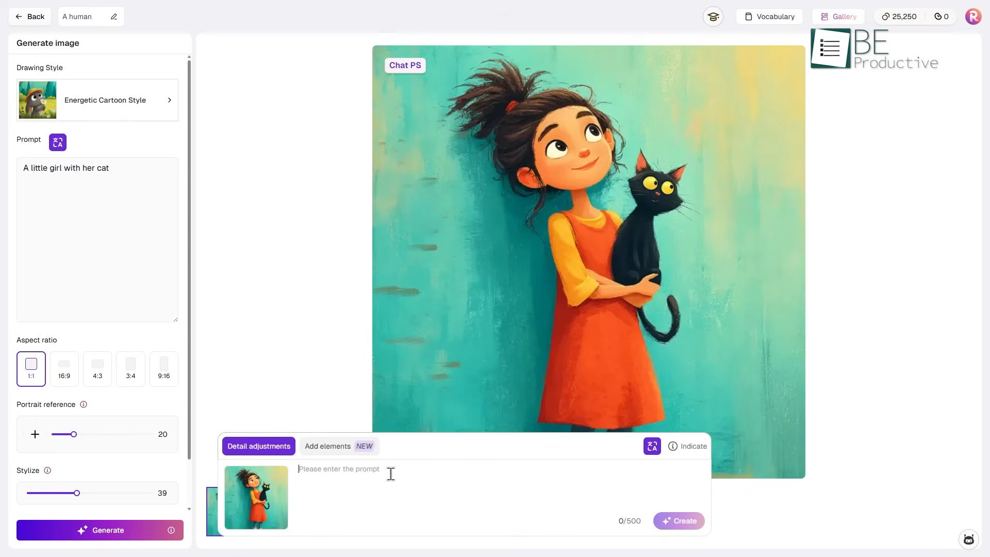
Step: Request a Chat PS edit putting a hat on the girl's head
left_click(679, 521)
type("put a hat in")
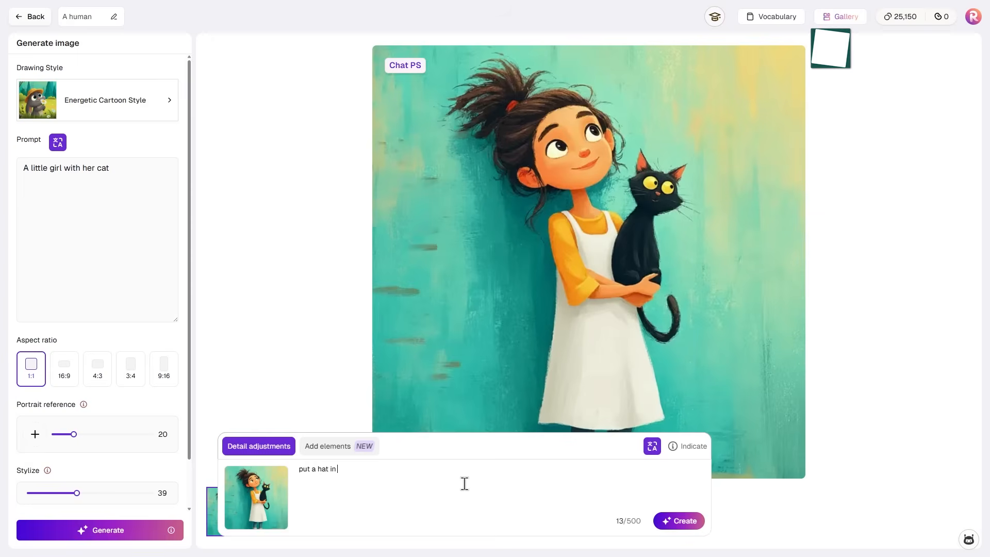
type("her head")
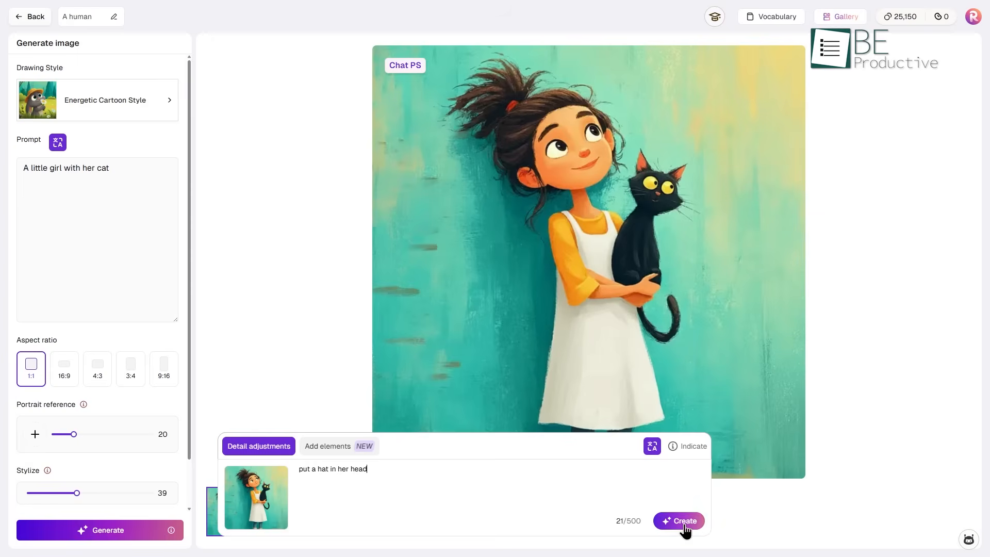
left_click(679, 521)
type("give the cat a")
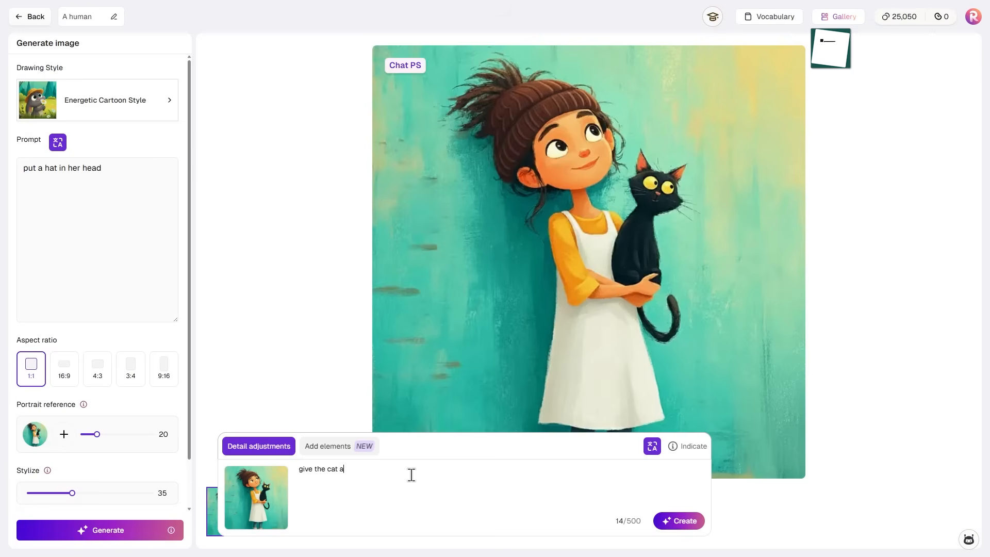
Step: Request a second edit giving the black cat a hat as well
type("heat")
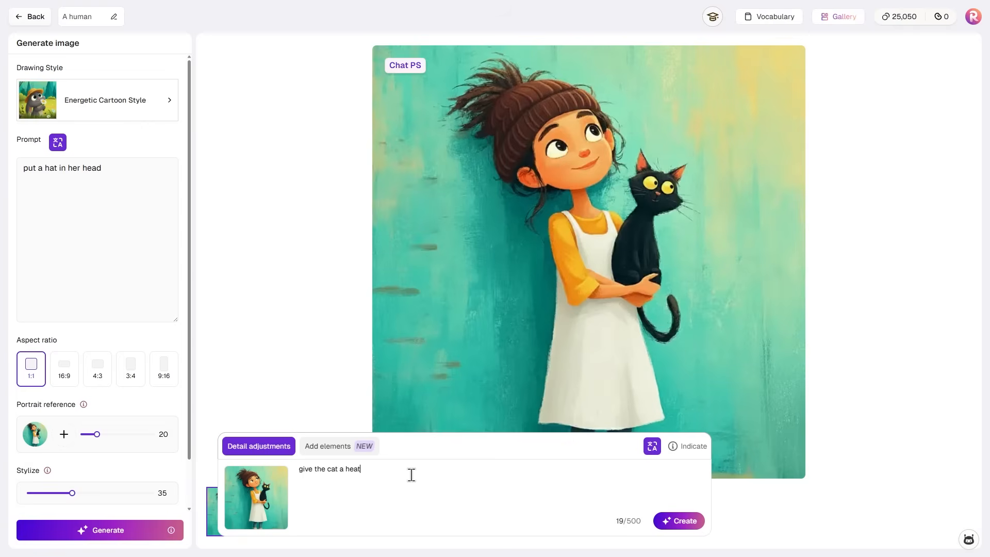
key("Backspace")
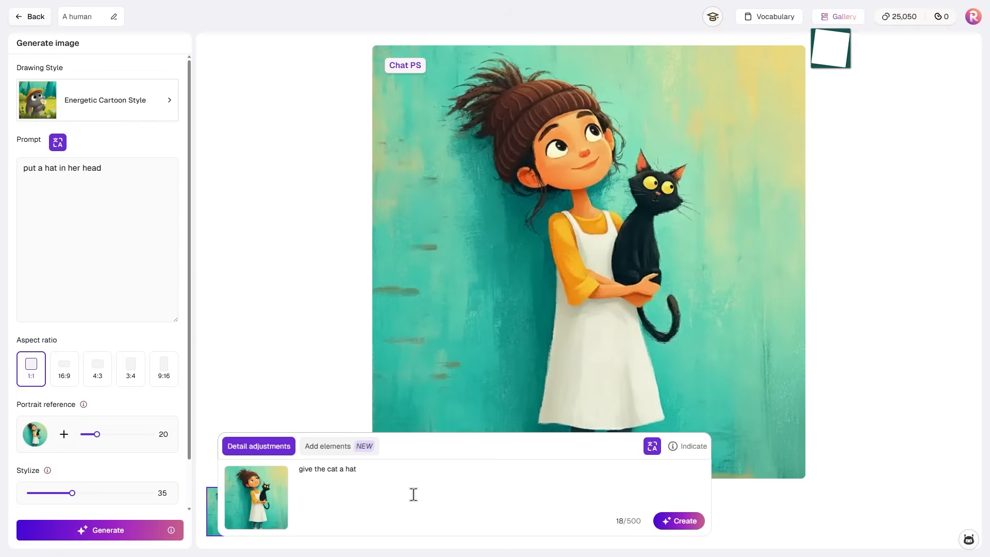
left_click(678, 521)
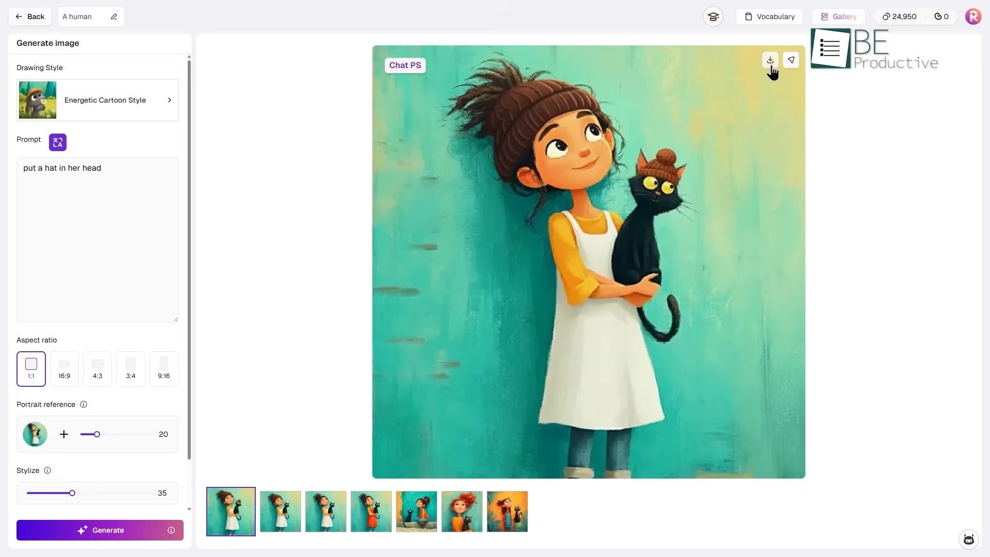
Step: Download the hatted girl-and-cat picture as a PNG and share it as a post
left_click(769, 60)
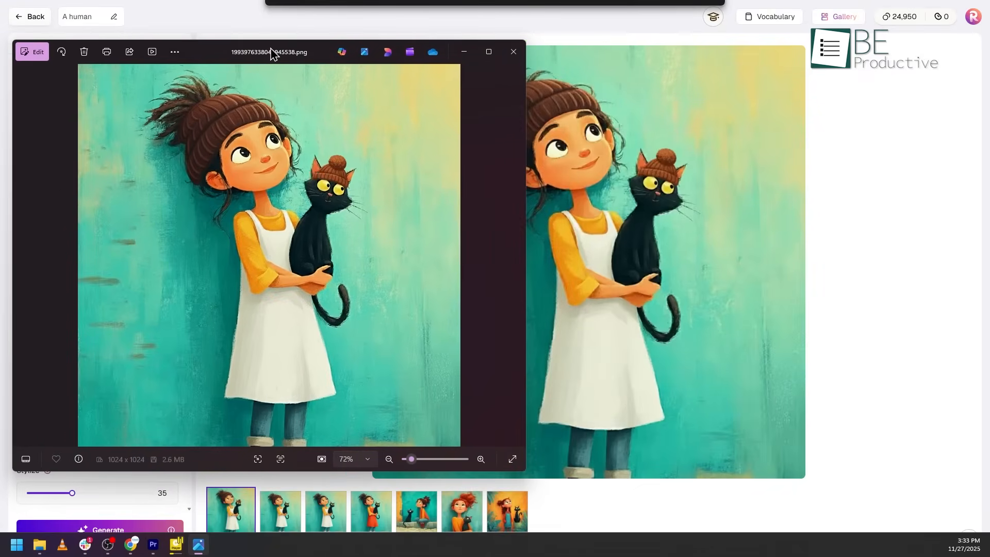
left_click(513, 51)
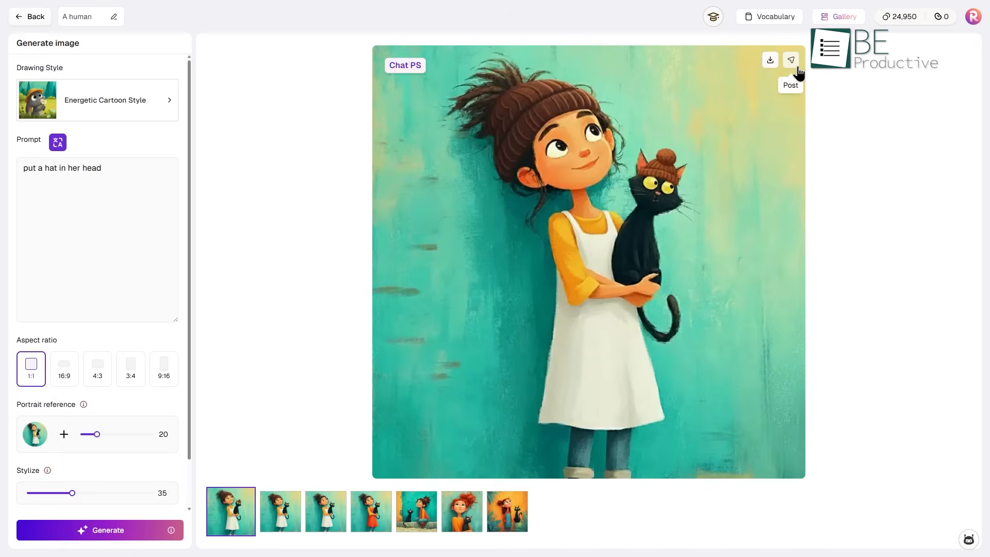
mouse_move(800, 72)
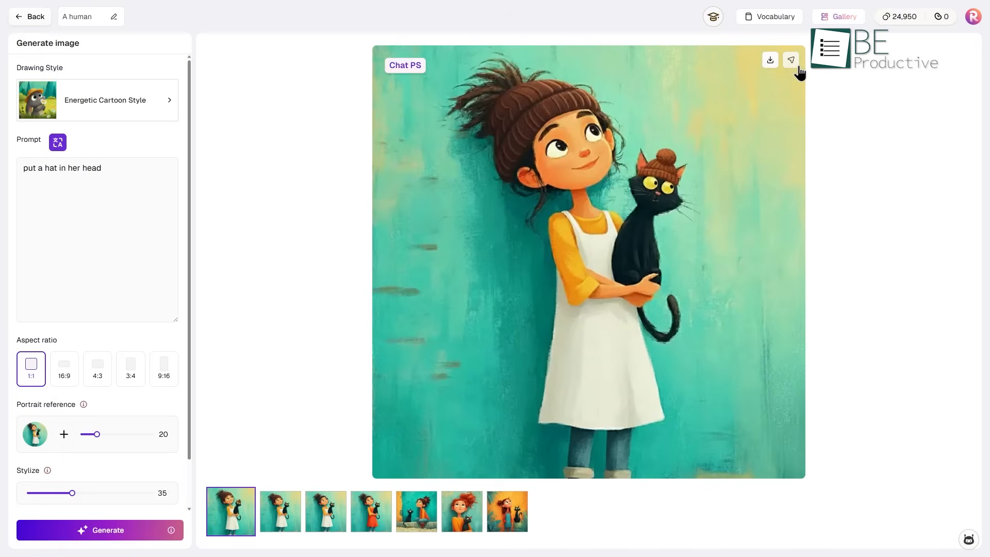
left_click(791, 60)
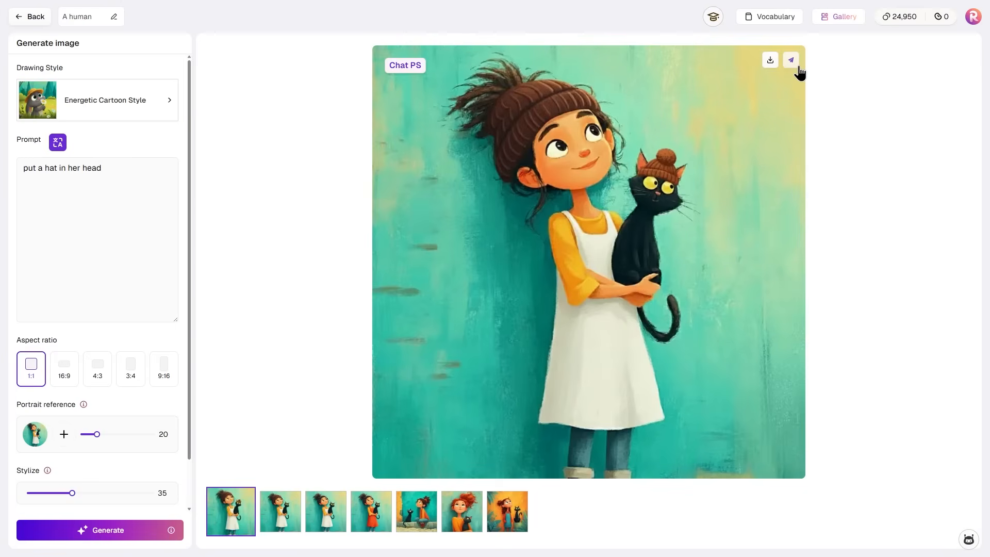
left_click(791, 60)
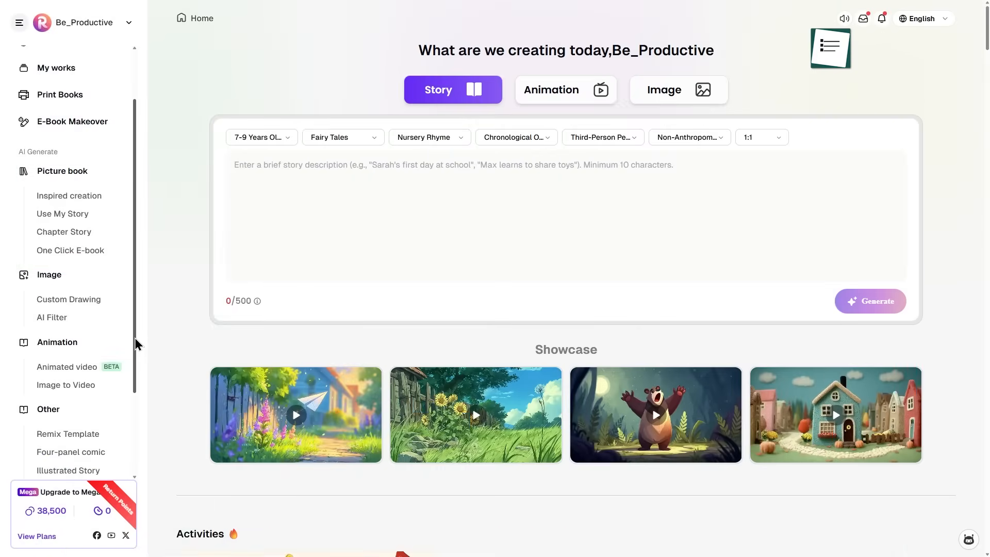
Step: AI-generate a picture book for ages 4-6 about Luna and Mia seeking the missing rainbow
left_click(62, 171)
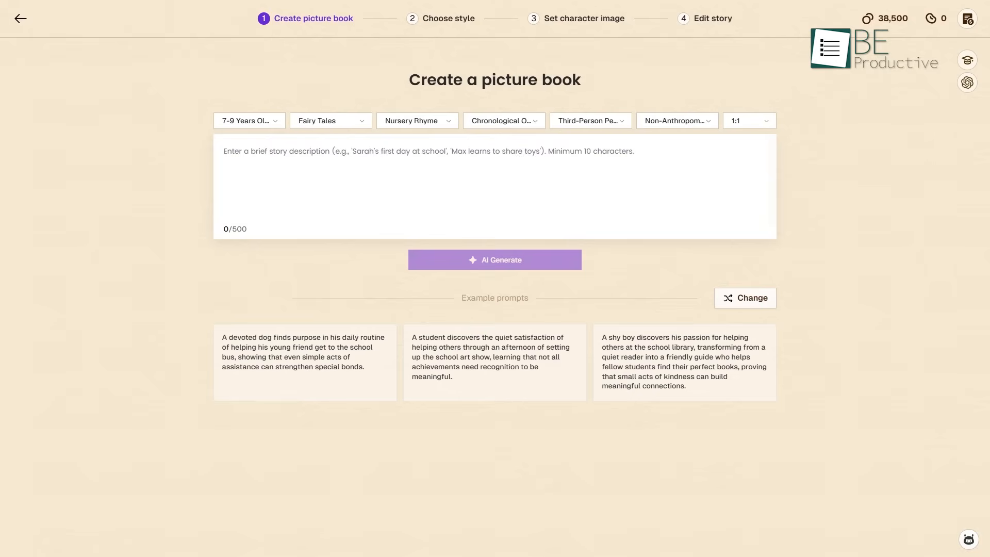
left_click(249, 120)
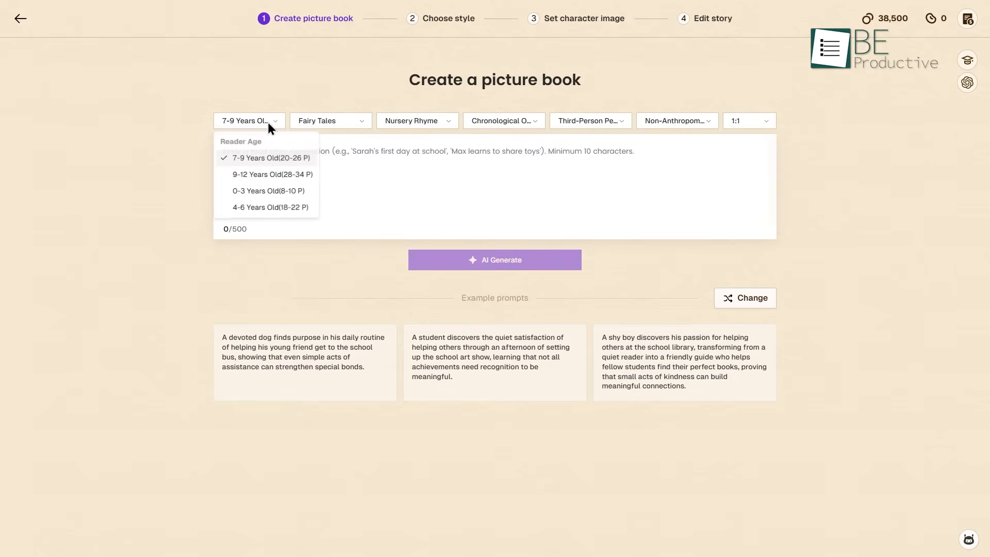
mouse_move(281, 162)
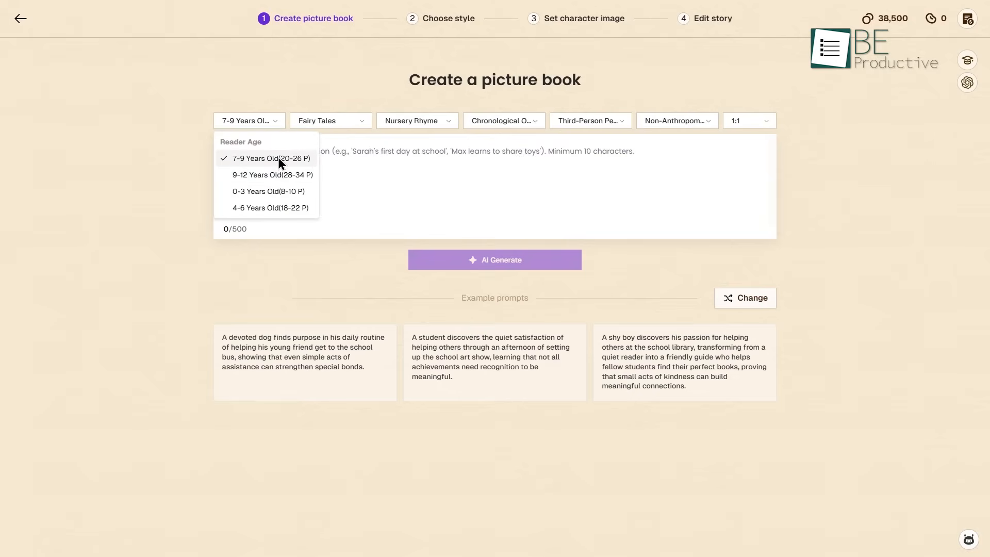
left_click(270, 208)
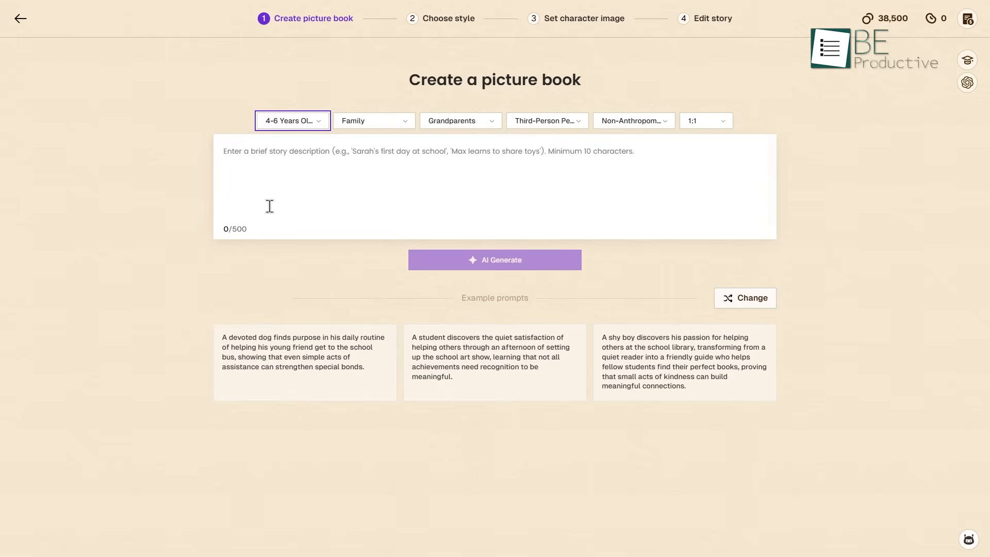
left_click(374, 120)
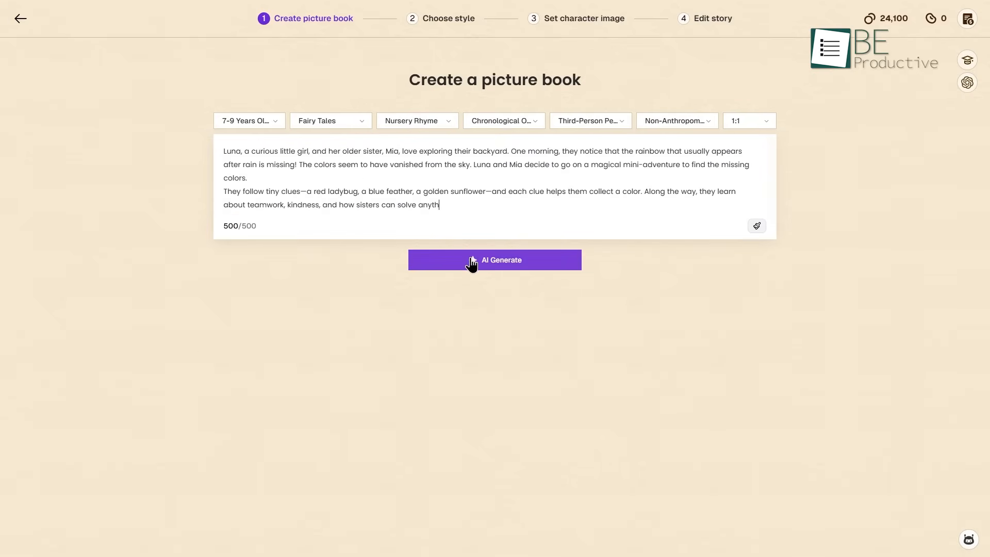
left_click(494, 260)
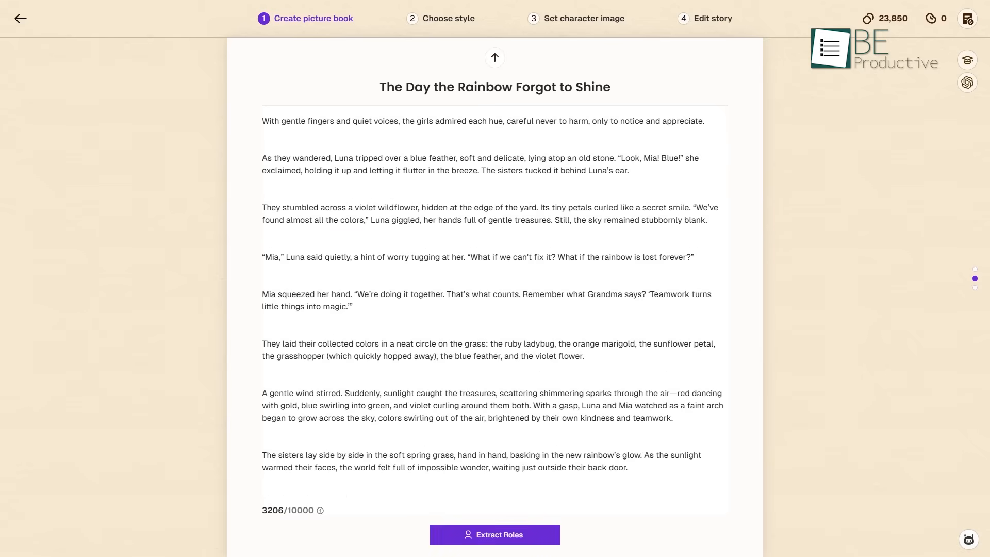
Step: Extract Luna and Mia as characters from 'The Day the Rainbow Forgot to Shine'
left_click(494, 548)
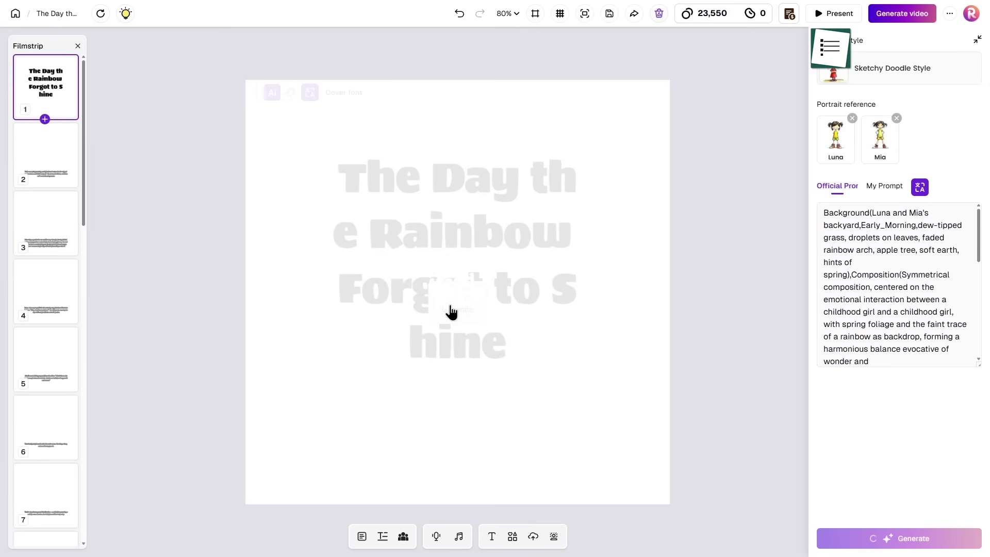
Step: Generate Sketchy Doodle page illustrations and review pages 2 and 5
left_click(899, 538)
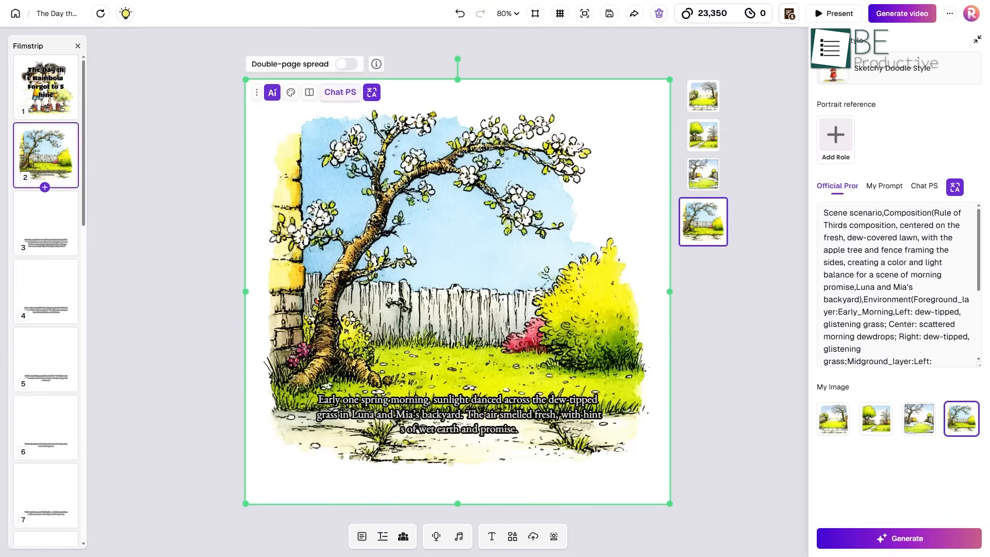
left_click(45, 291)
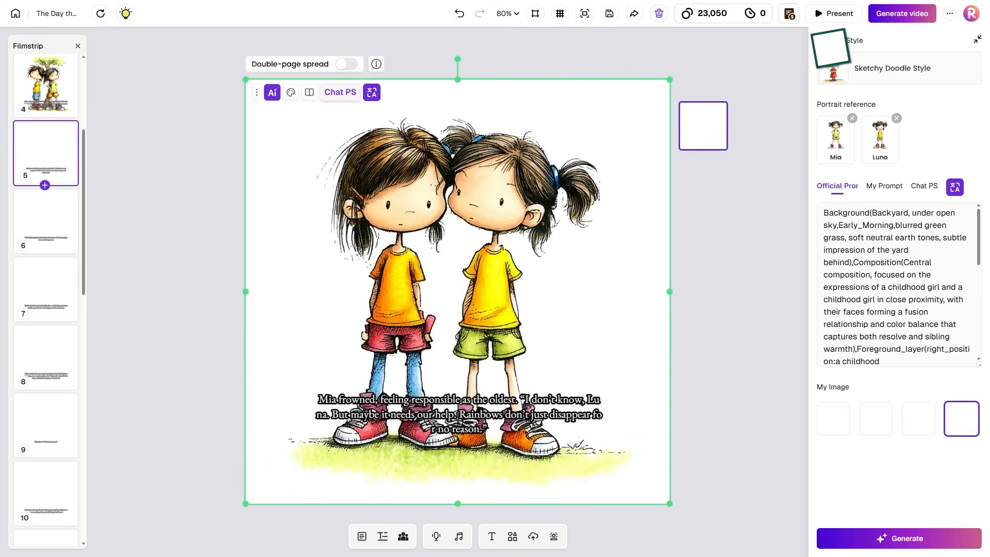
left_click(46, 288)
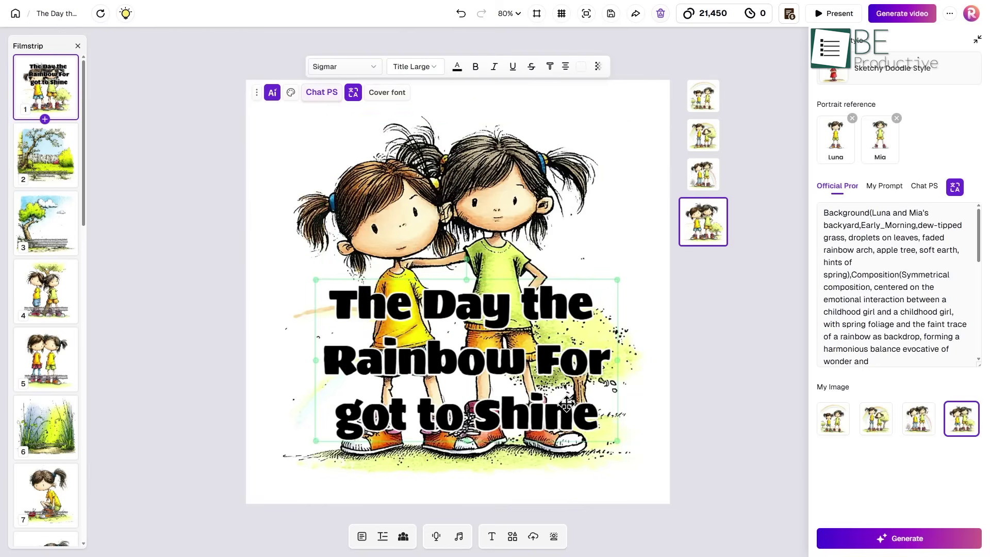
Step: Replace page 3's narration with its Traditional Chinese (繁體中文) translation
left_click(46, 155)
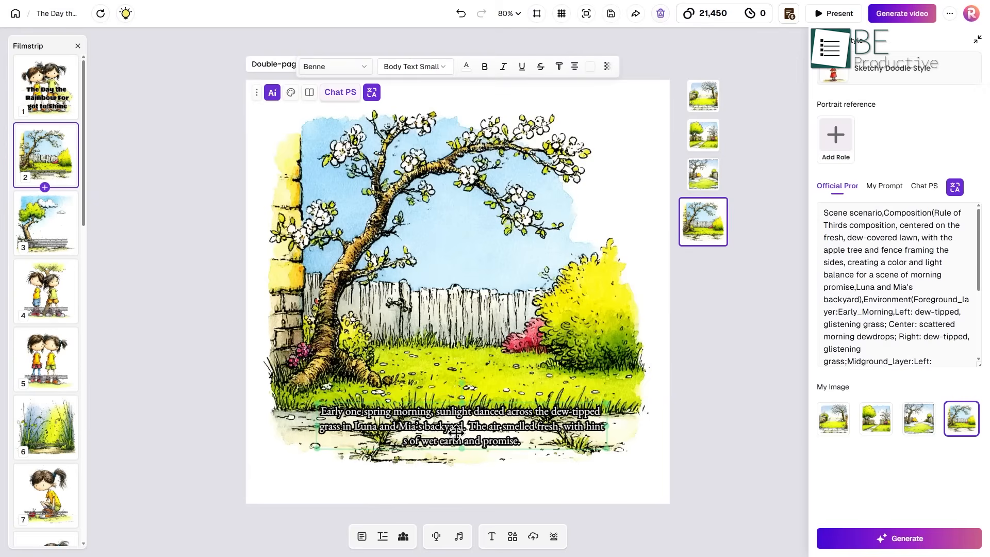
left_click(46, 222)
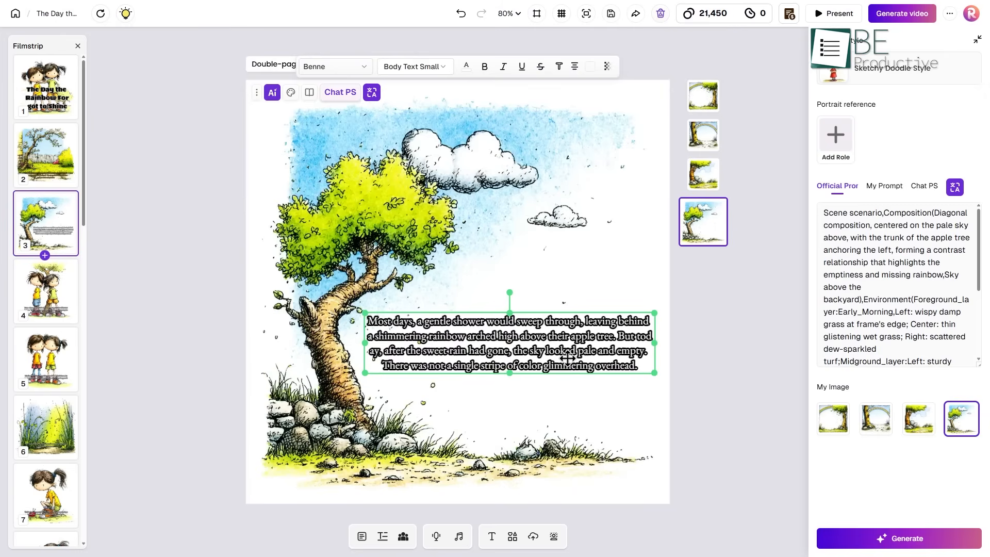
left_click(372, 92)
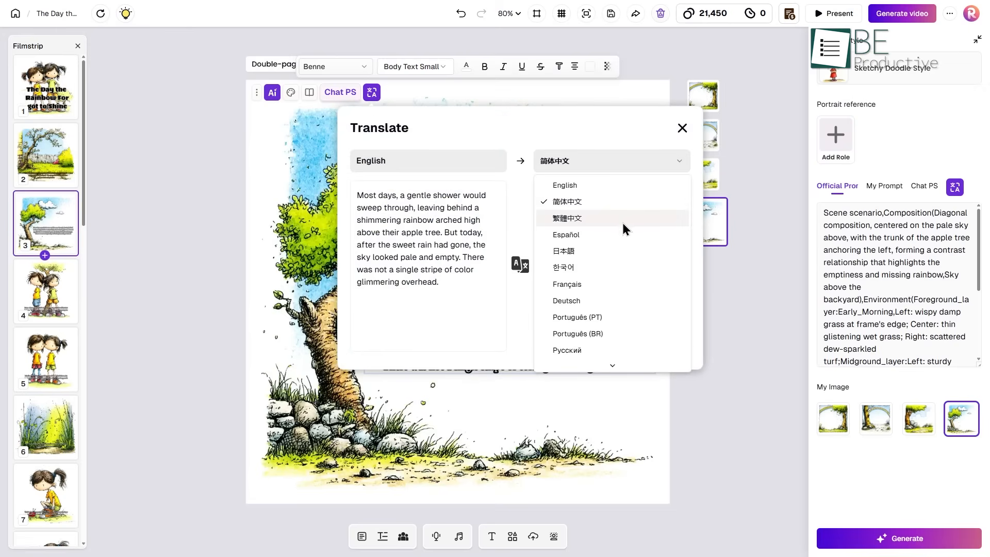
left_click(567, 202)
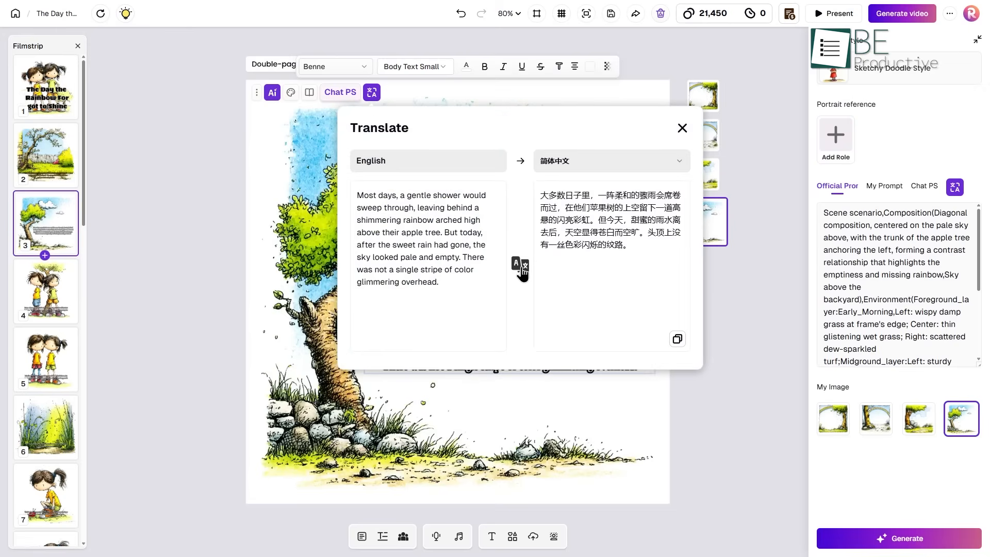
left_click(682, 128)
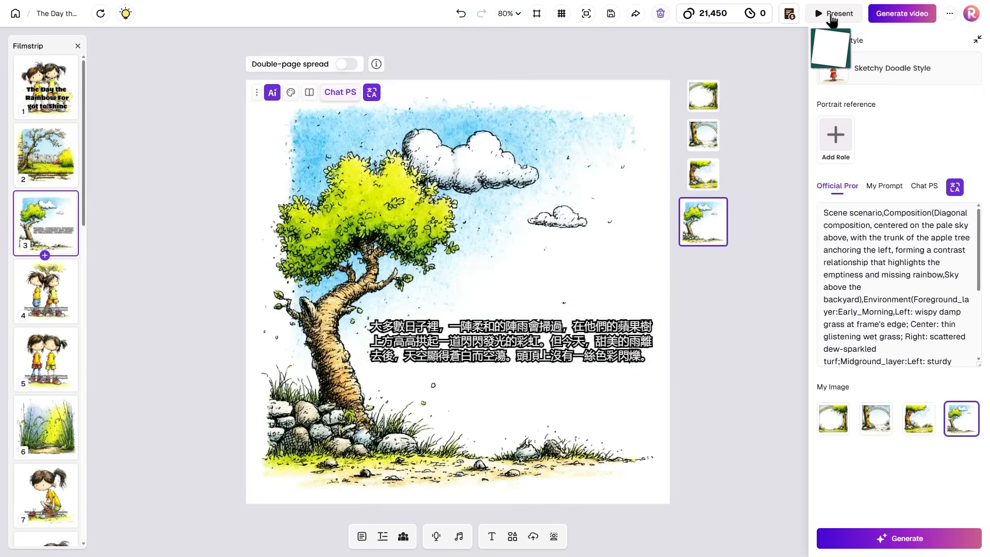
left_click(833, 13)
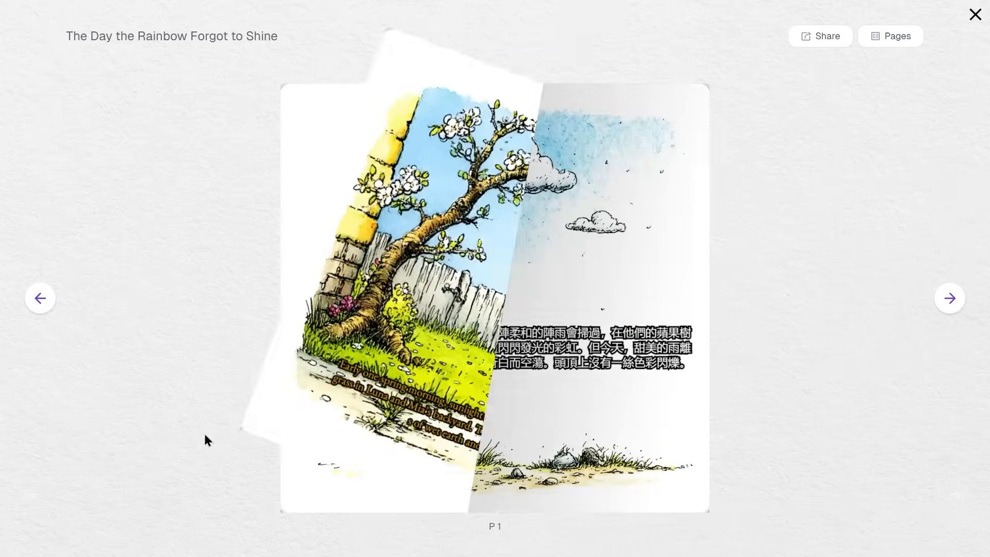
left_click(950, 298)
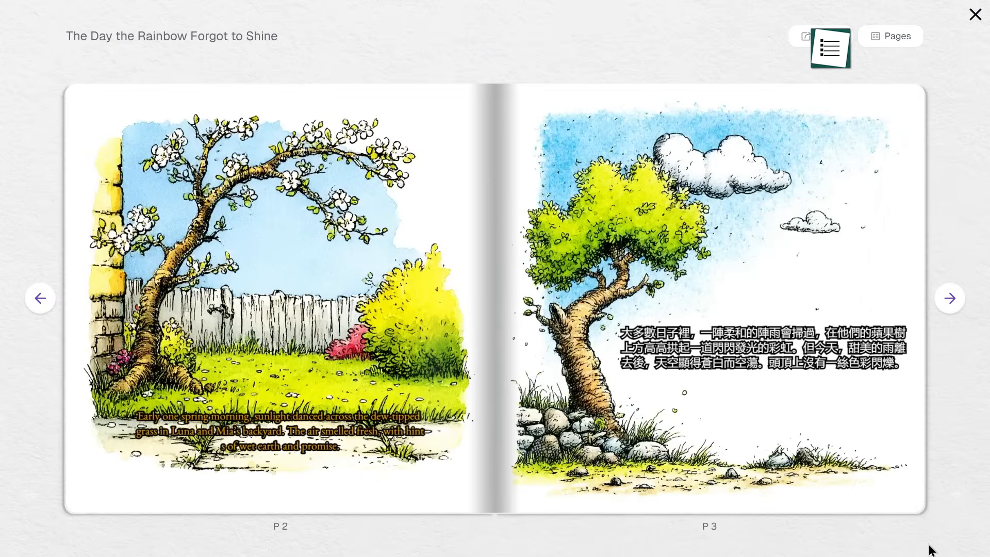
left_click(949, 298)
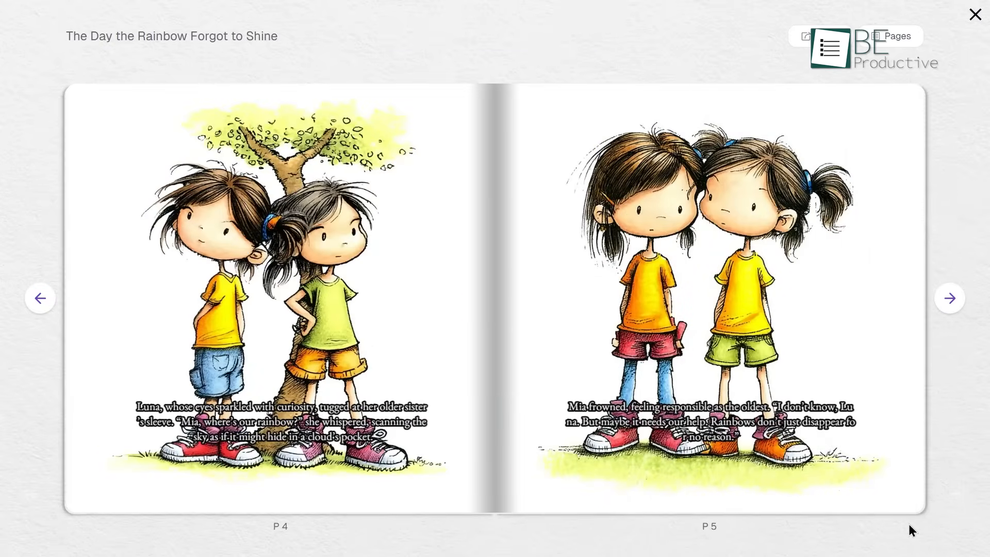
left_click(950, 298)
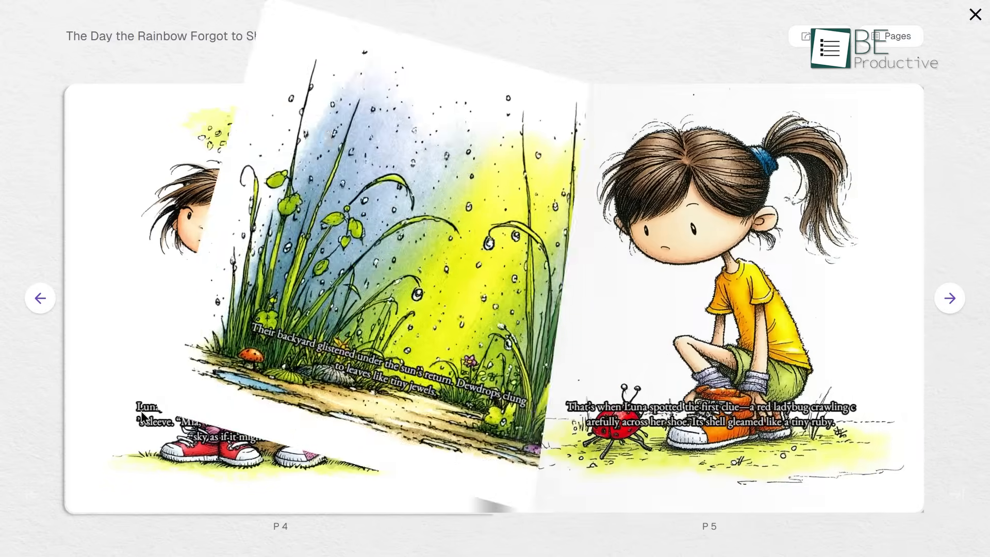
left_click(949, 297)
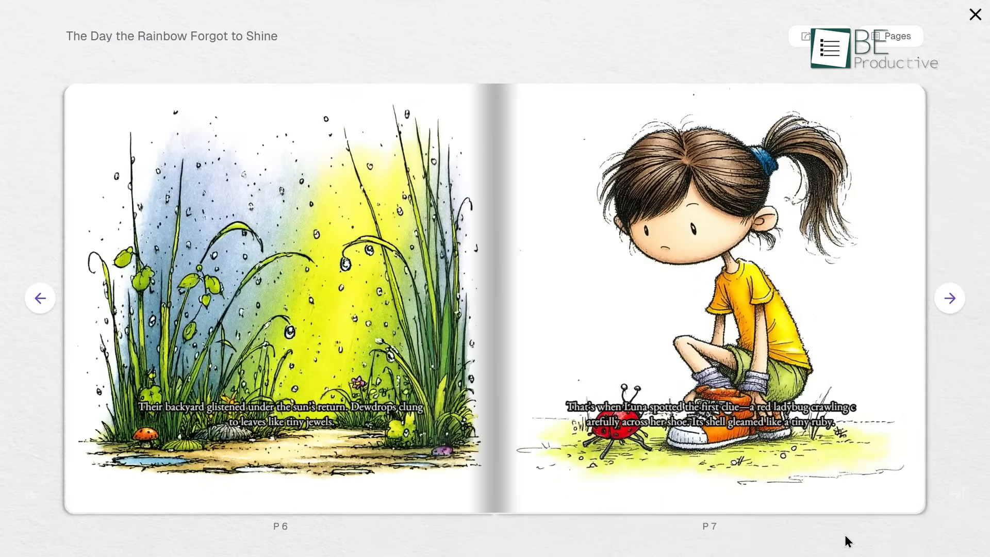
left_click(950, 297)
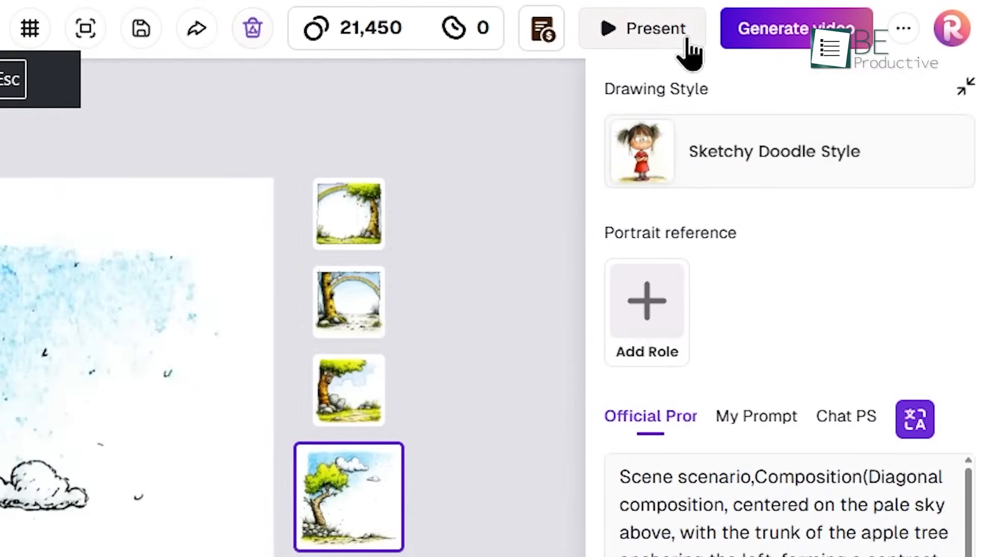
left_click(902, 29)
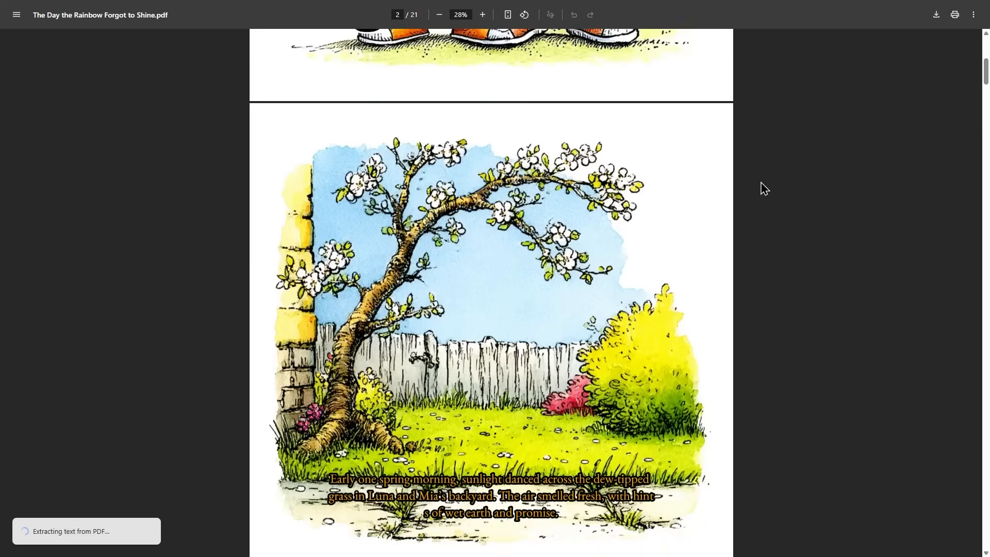
scroll("down", 3)
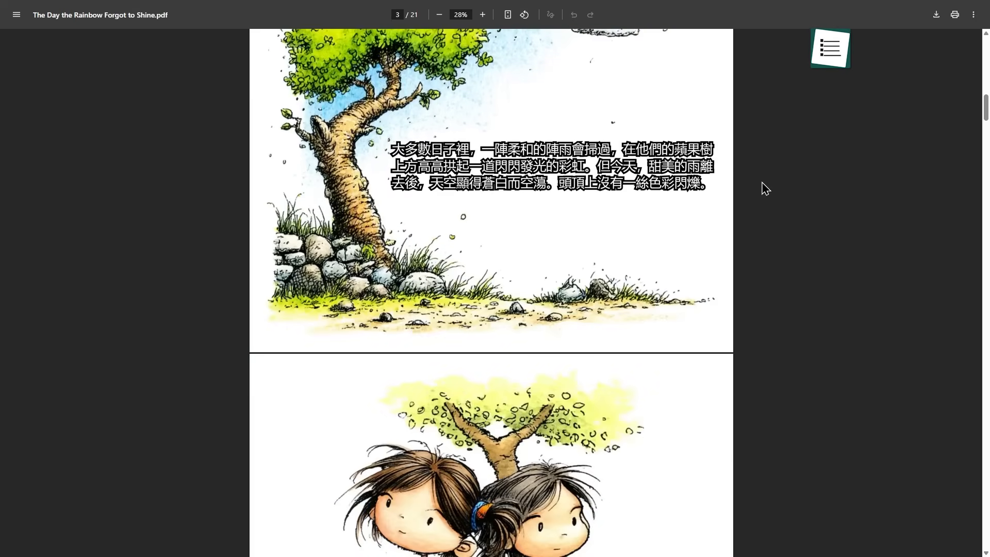
scroll("down", 3)
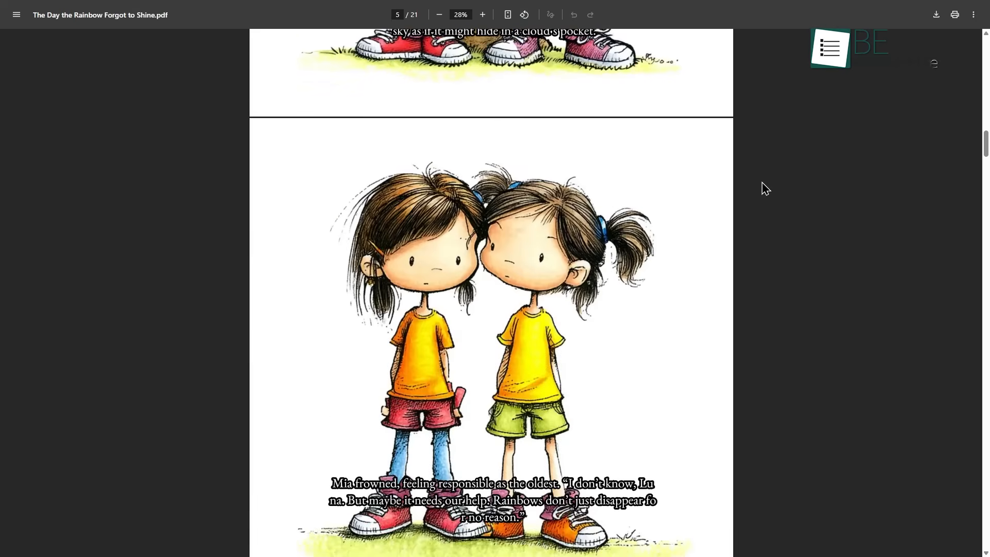
scroll("down", 3)
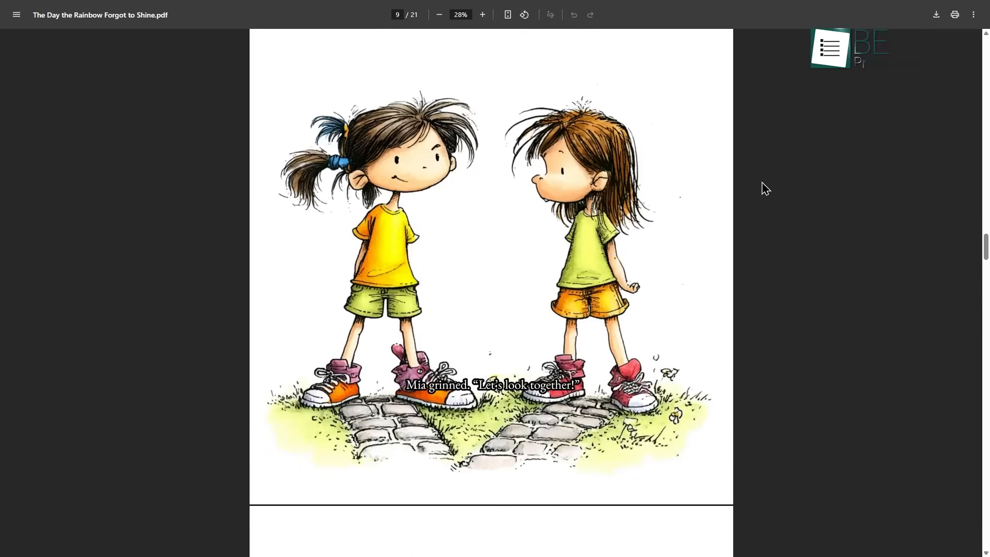
scroll("down", 3)
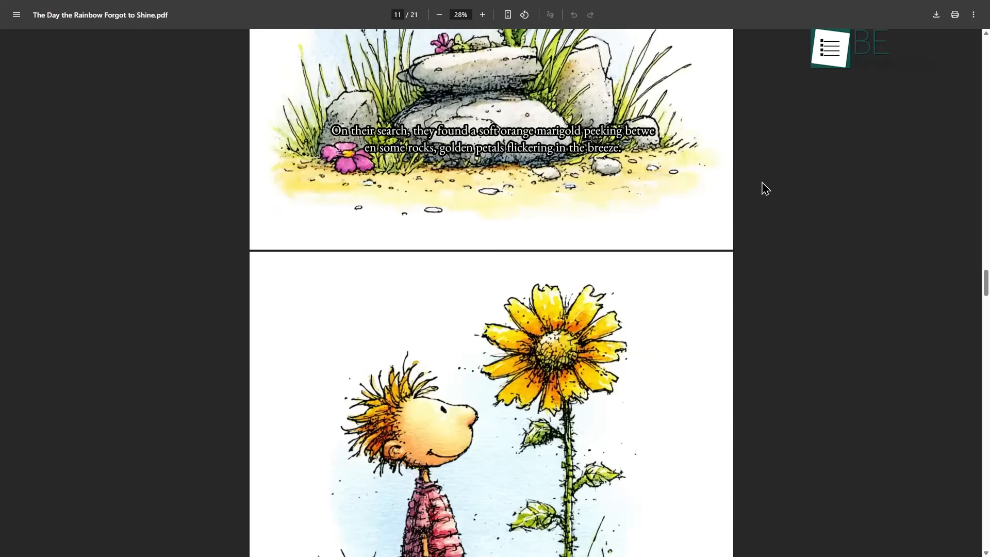
scroll("down", 3)
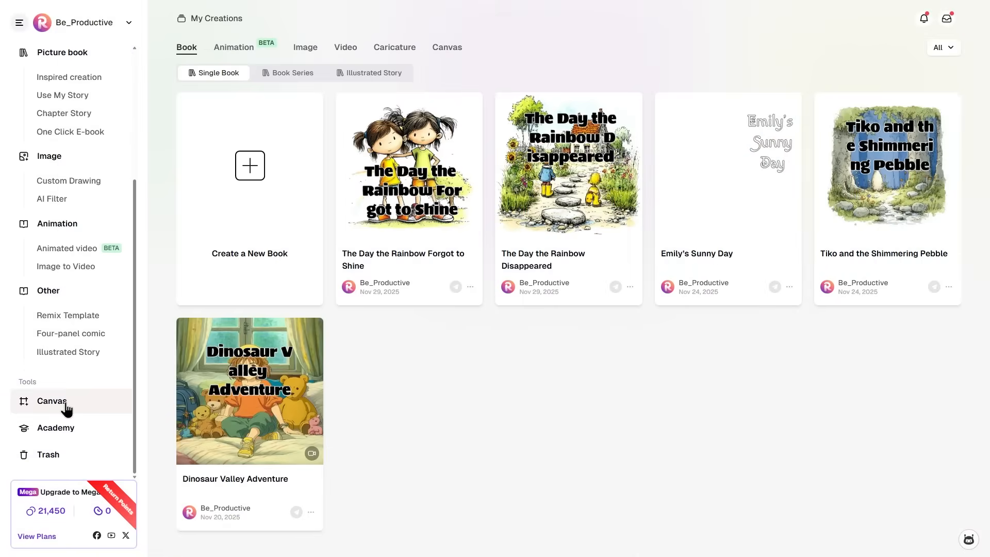
Step: Build My Canvas with a bear sticker beside a boy, then preview it and exit
left_click(50, 402)
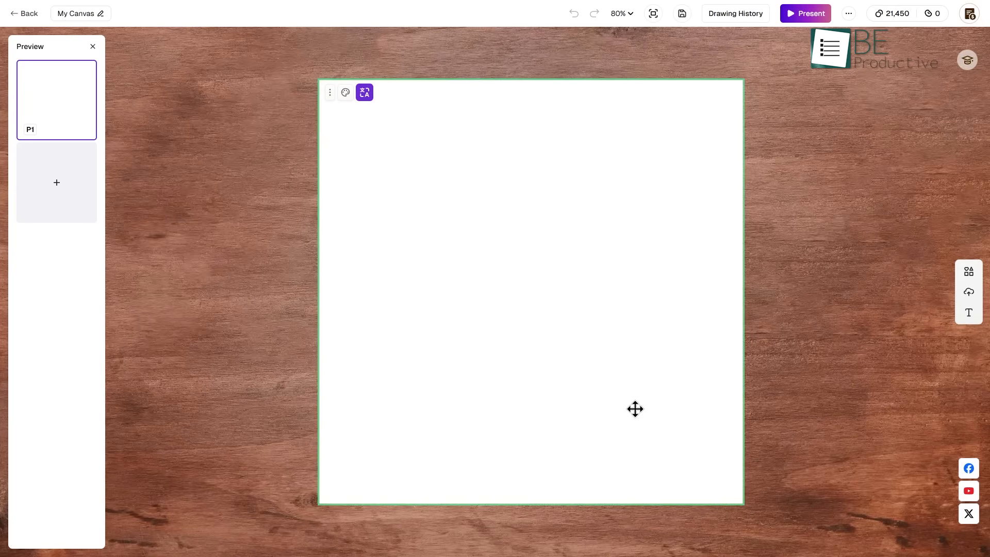
left_click(969, 271)
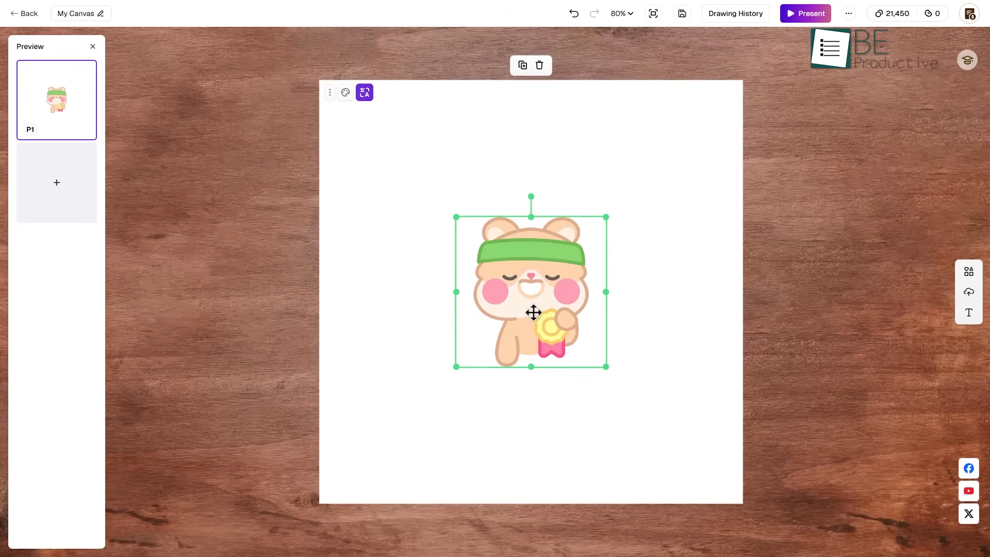
left_click(345, 92)
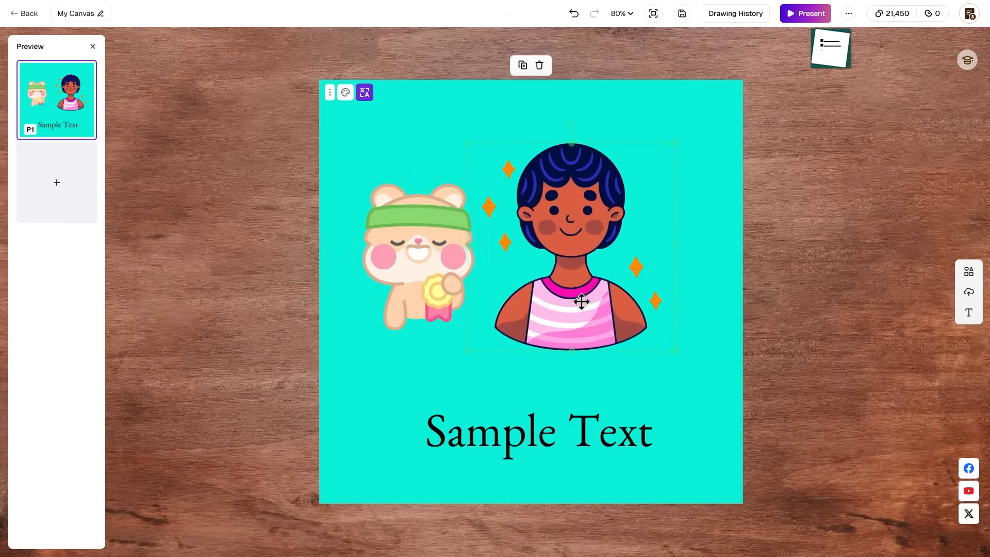
left_click_drag(580, 301, 623, 301)
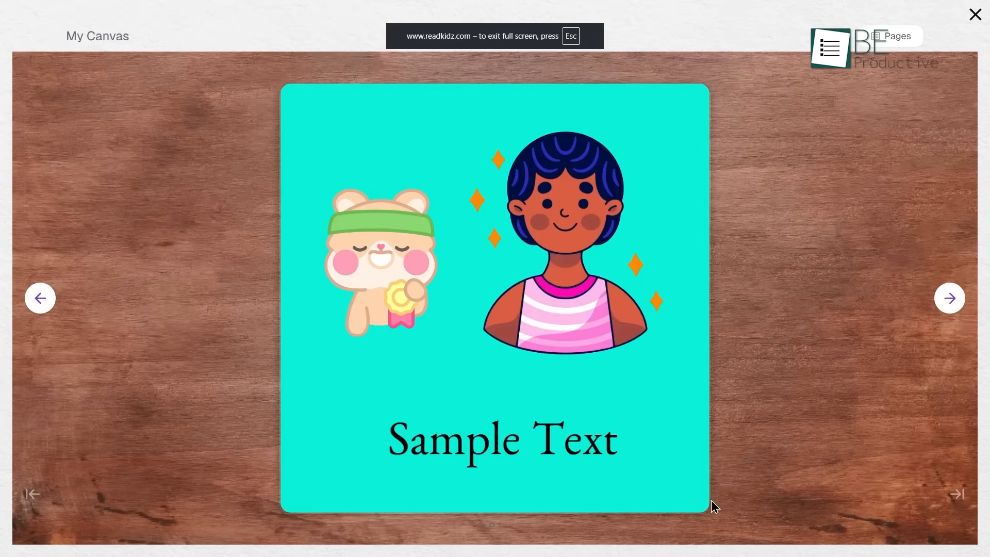
left_click(950, 297)
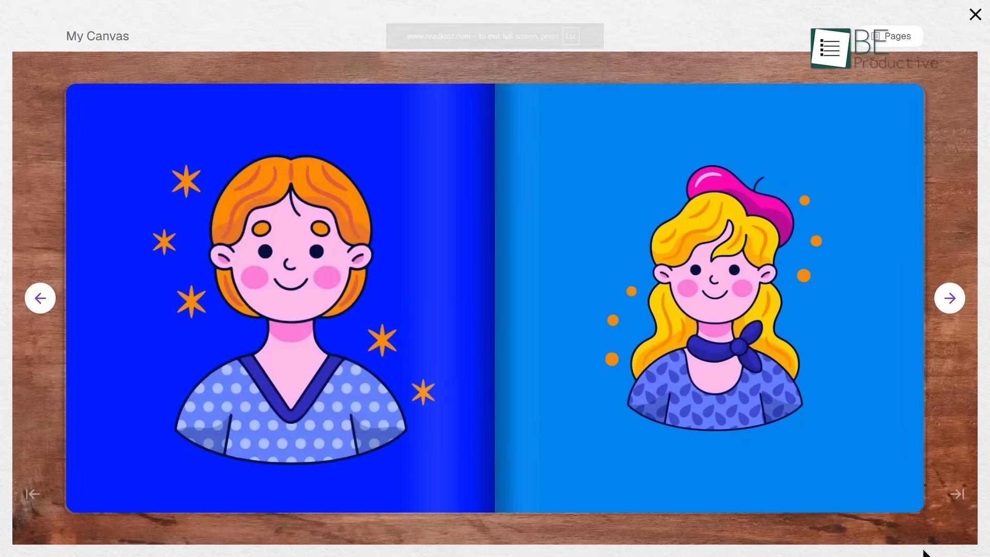
left_click(975, 14)
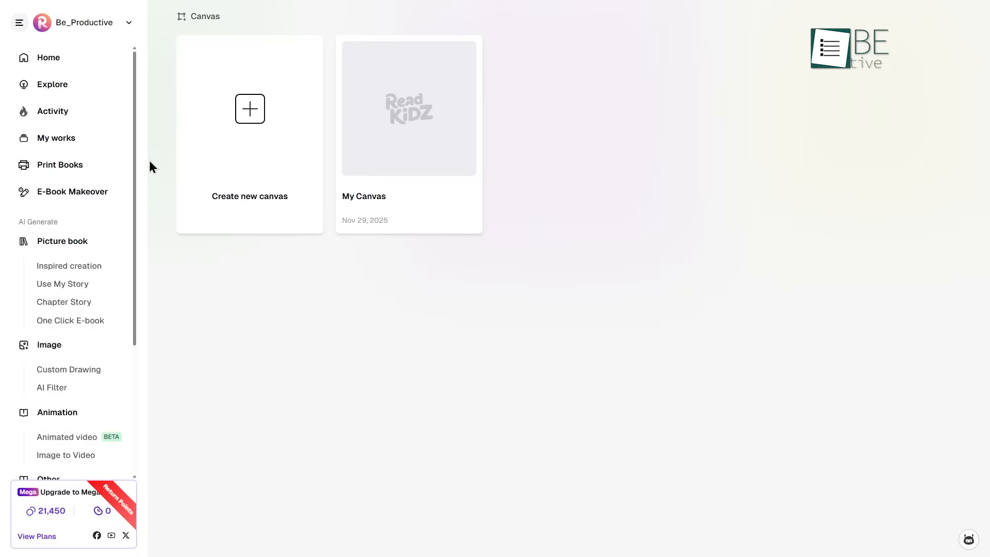
mouse_move(75, 120)
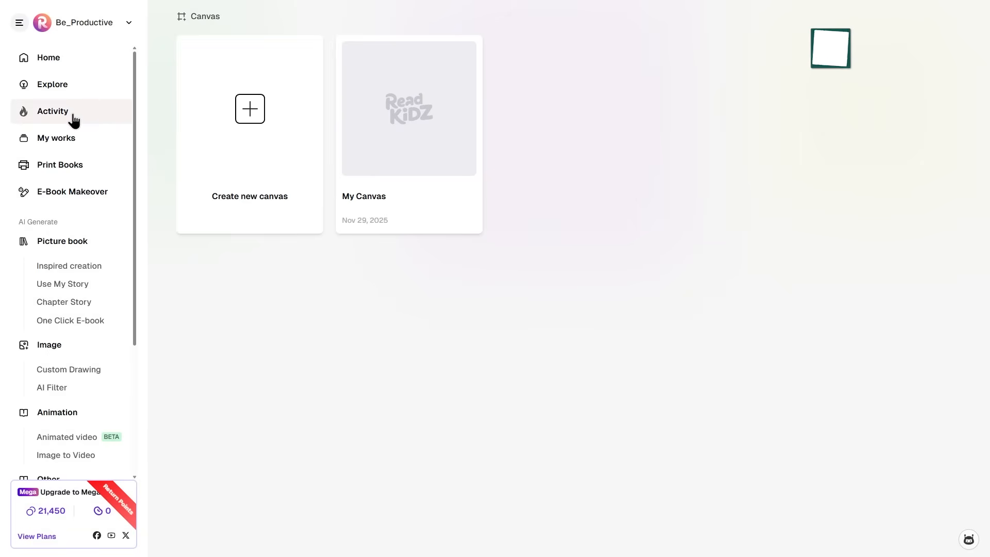
Step: Browse the November Thanksgiving story contest entries on the Activity page
left_click(52, 111)
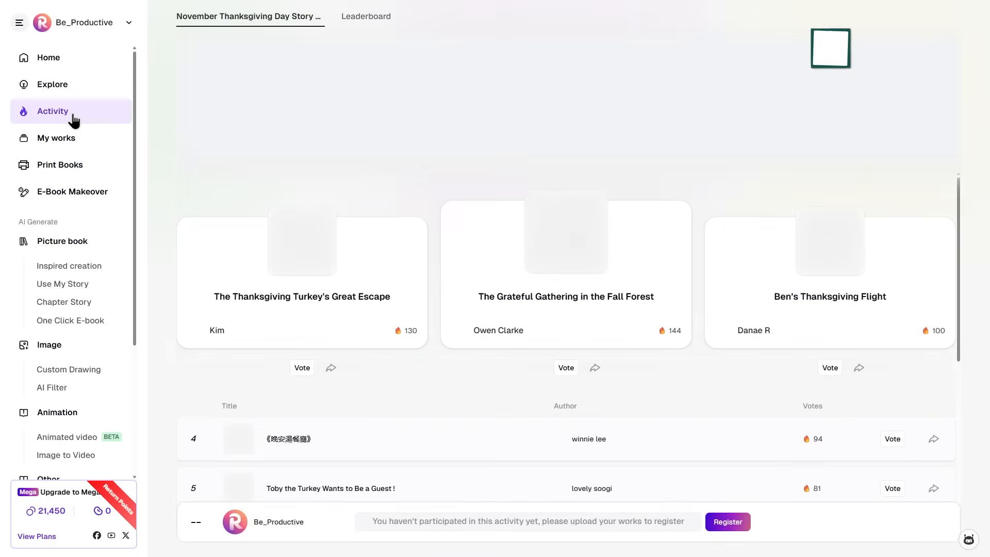
scroll("down", 3)
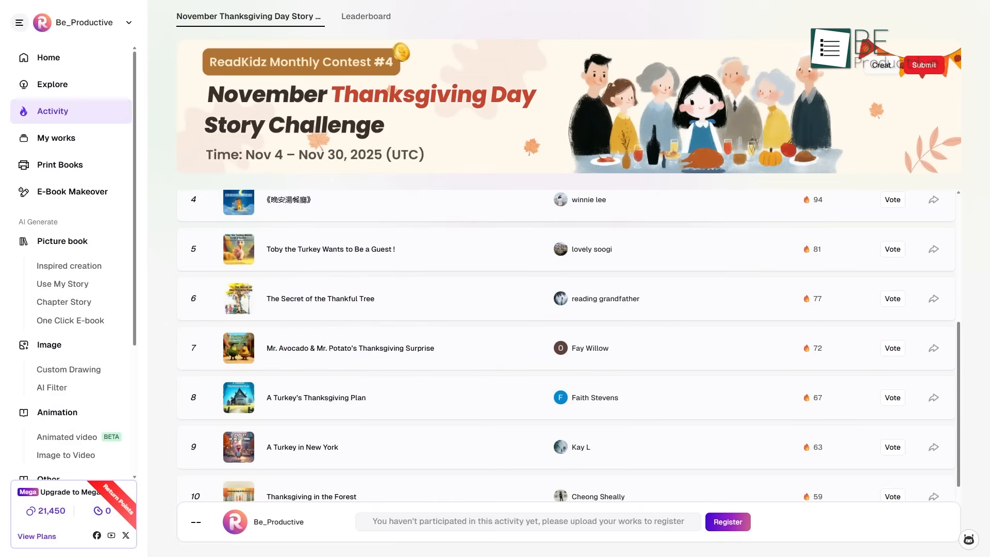
scroll("down", 3)
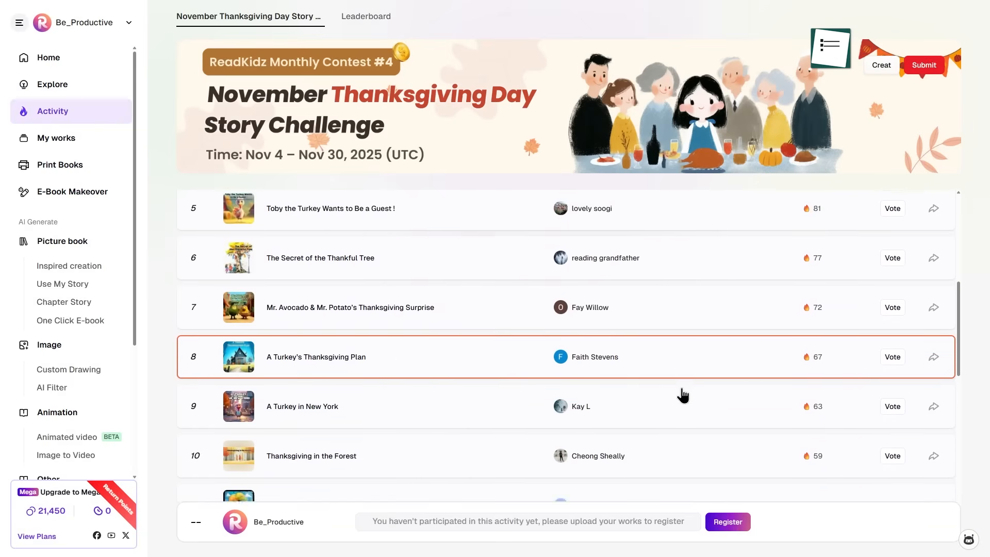
scroll("down", 3)
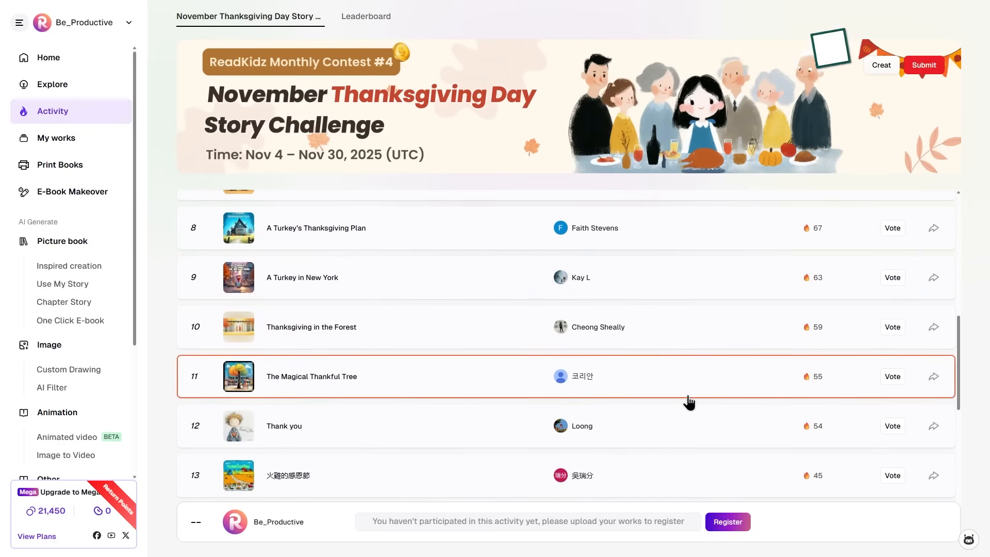
scroll("down", 3)
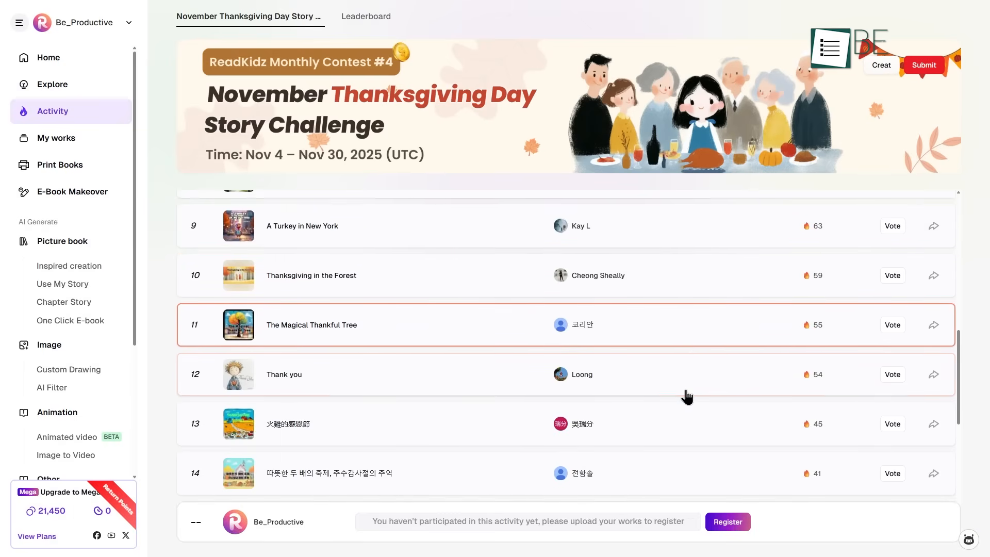
Step: View the October Halloween Story Challenge leaderboard rankings
left_click(366, 16)
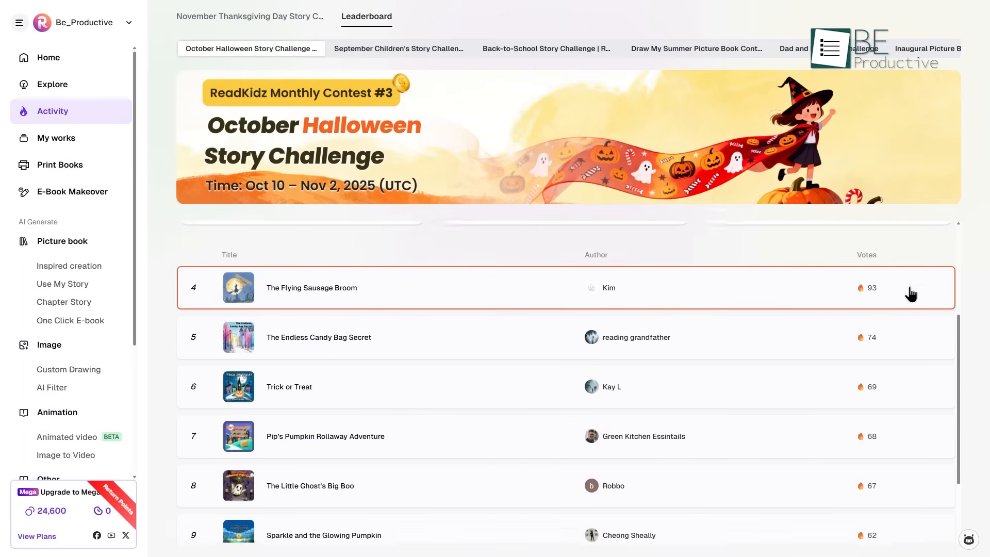
scroll("down", 3)
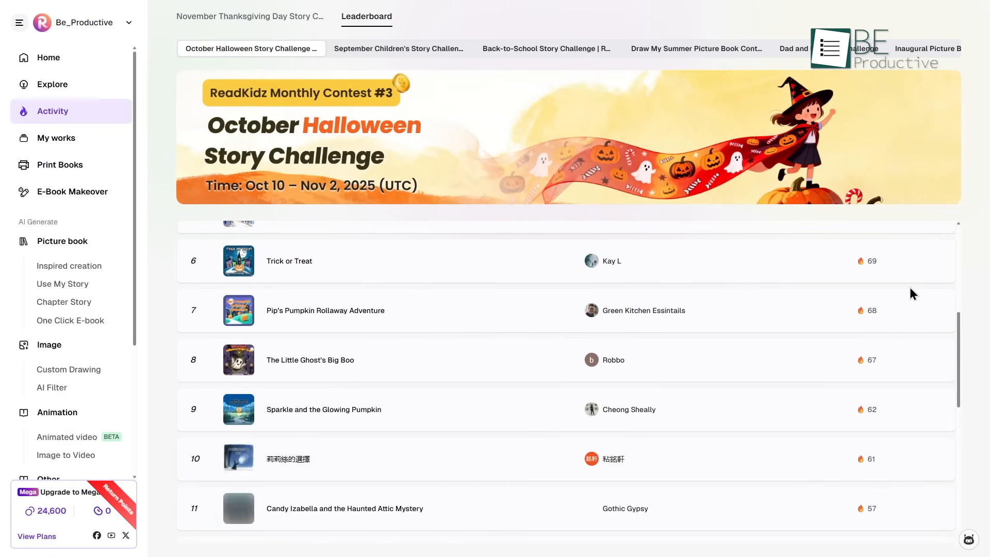
scroll("down", 3)
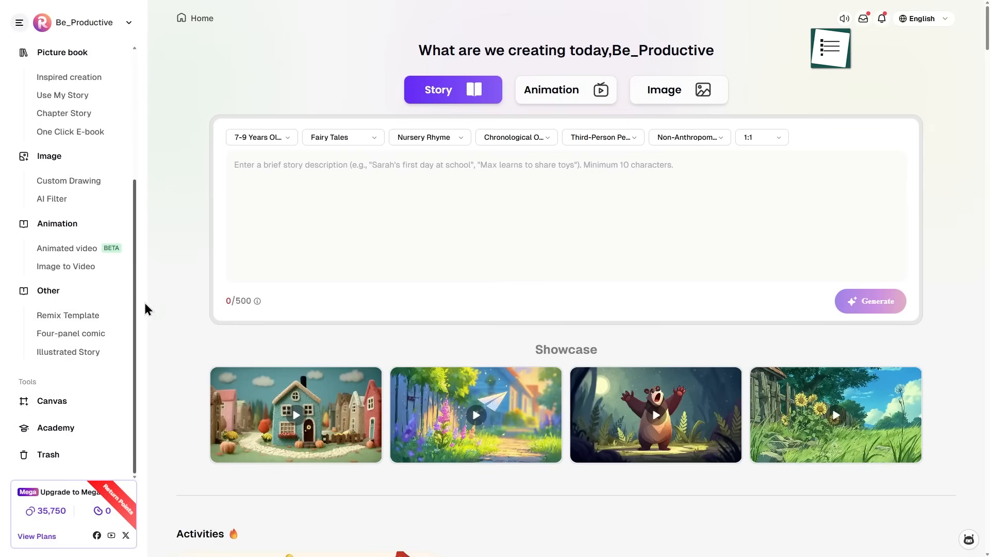
mouse_move(156, 334)
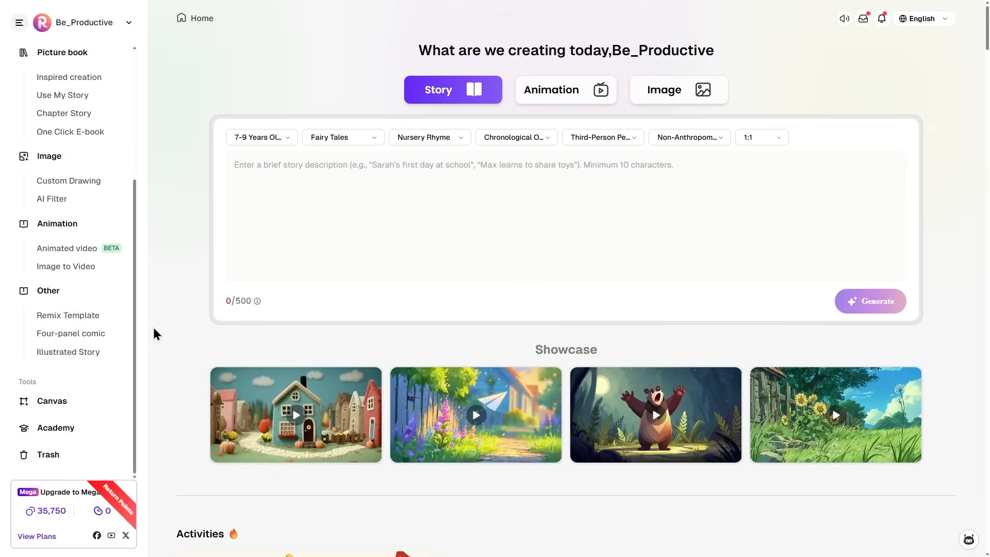
mouse_move(91, 321)
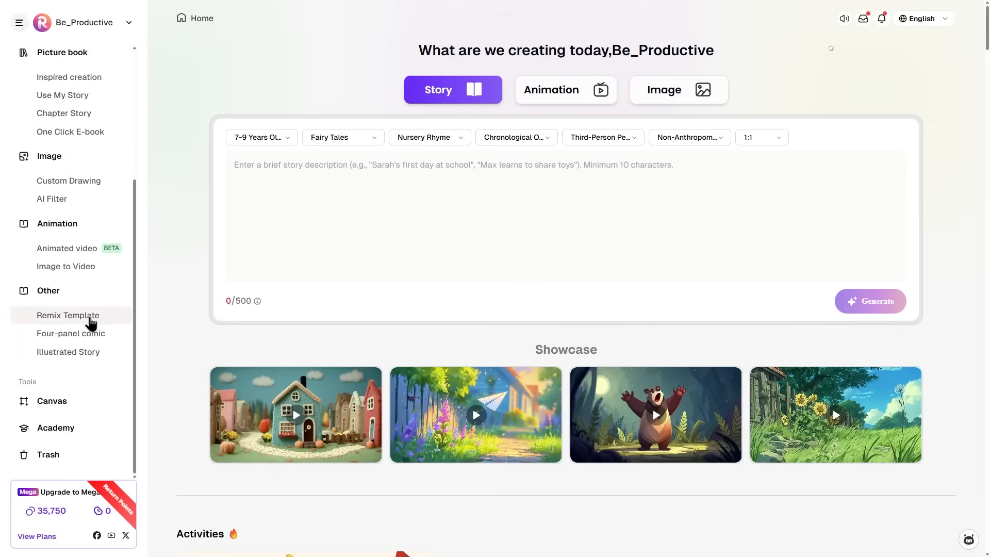
Step: Start a remix book from the Emily's Sunny Day template
left_click(67, 315)
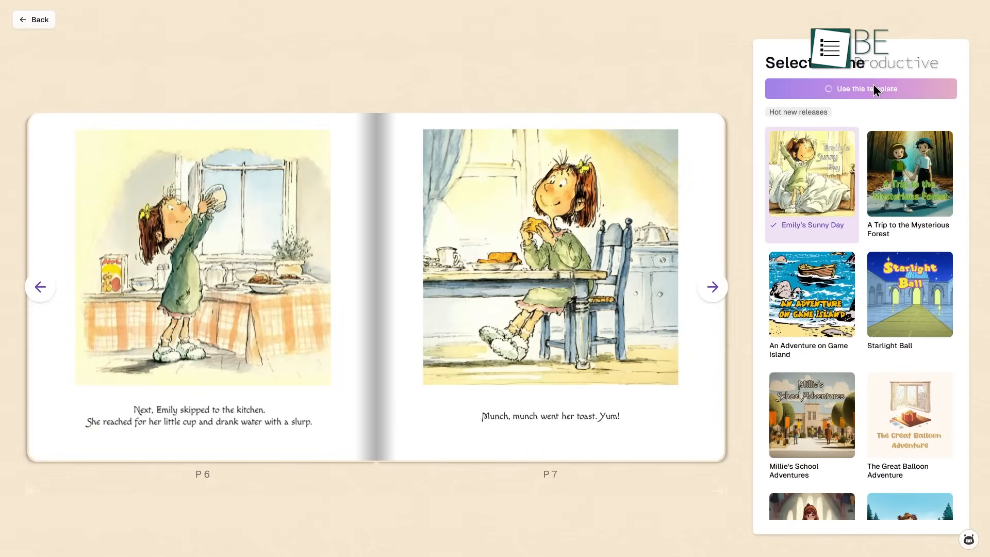
left_click(860, 88)
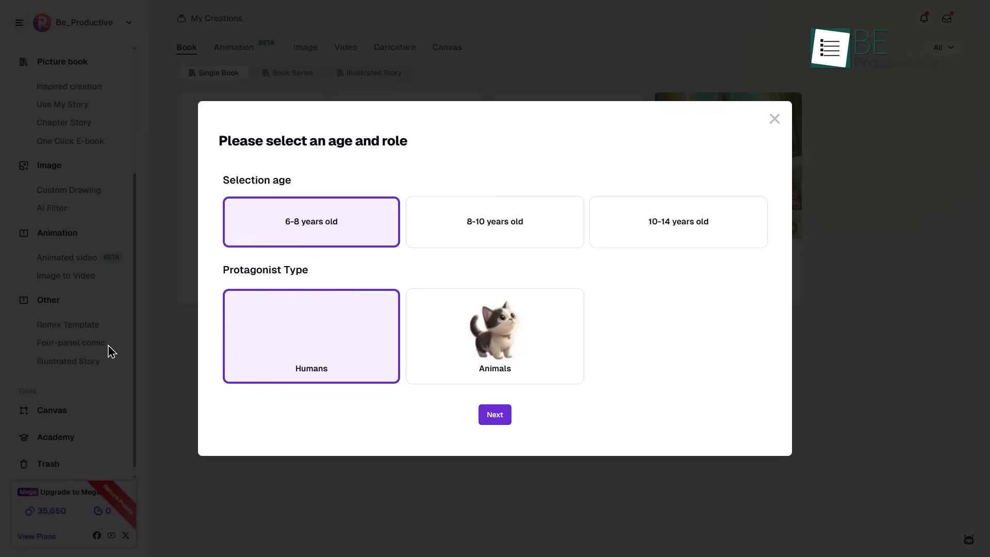
Step: Read through the illustrated story 'The Gentle Stream and Little Pinecone'
left_click(494, 414)
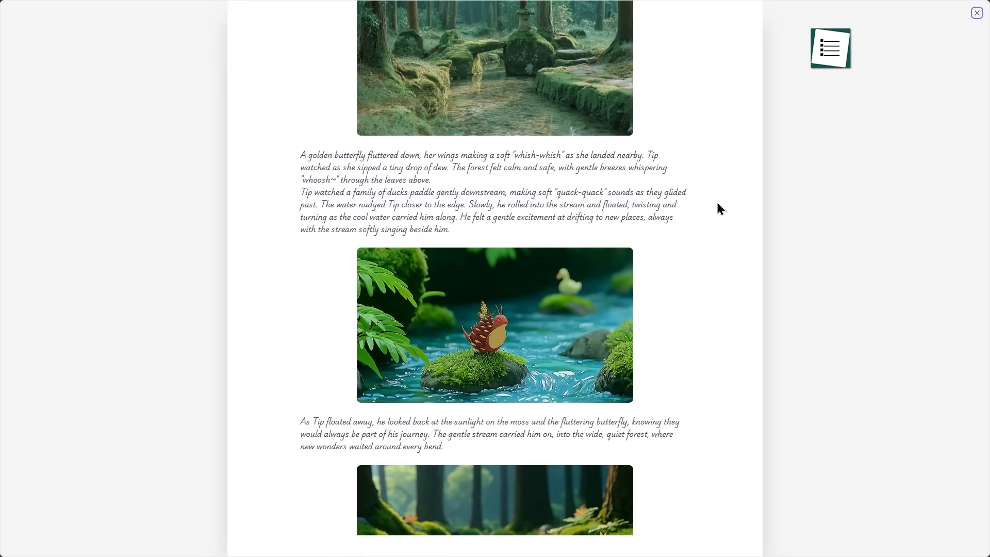
scroll("down", 3)
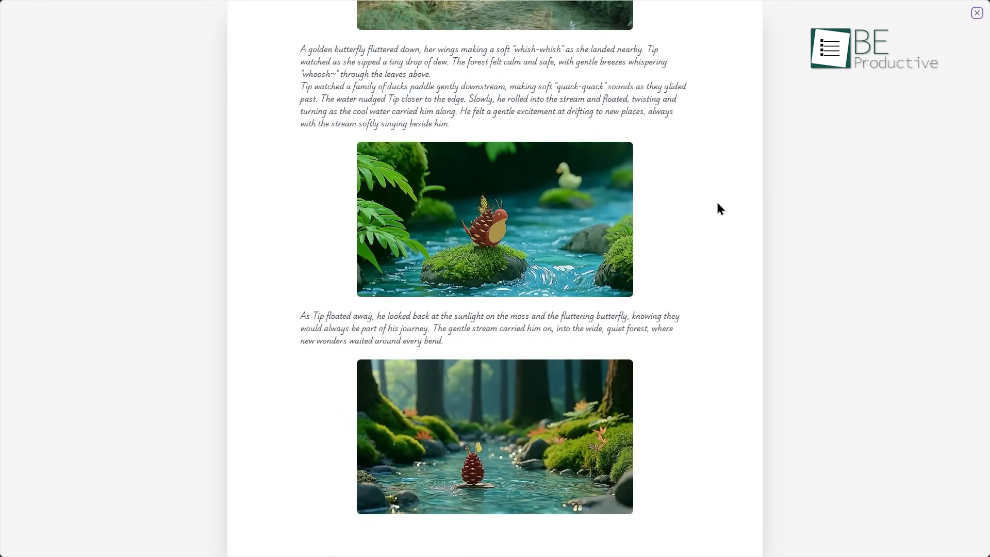
scroll("up", 3)
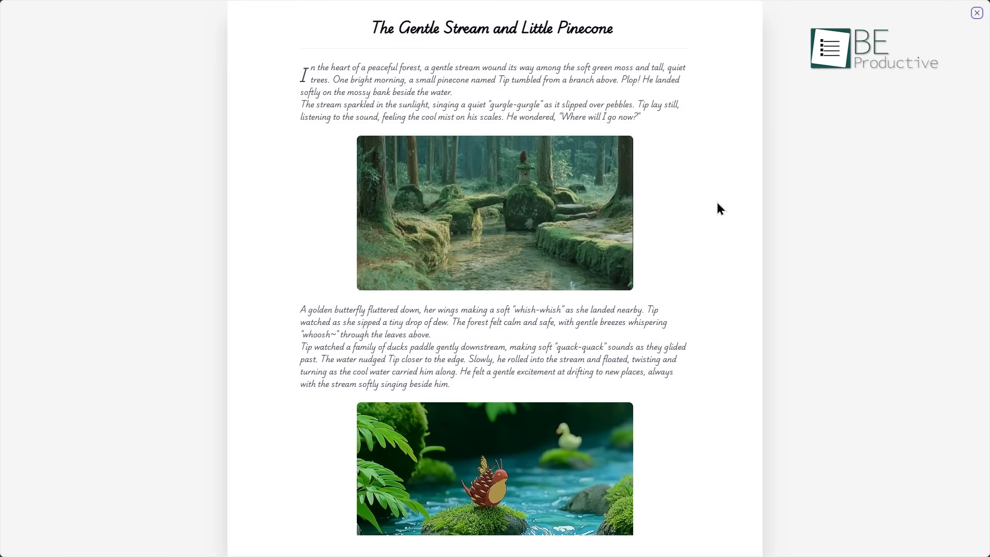
left_click(975, 11)
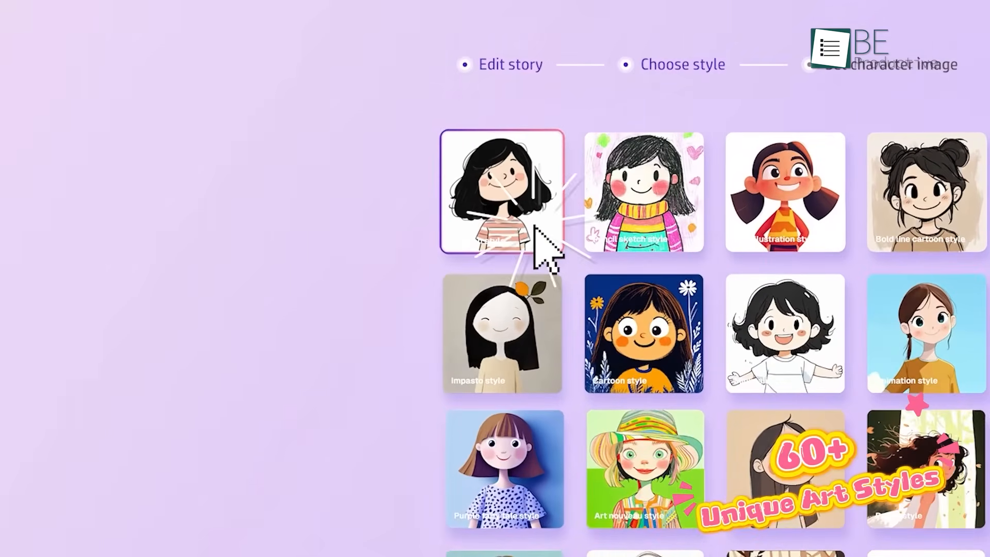
left_click(498, 195)
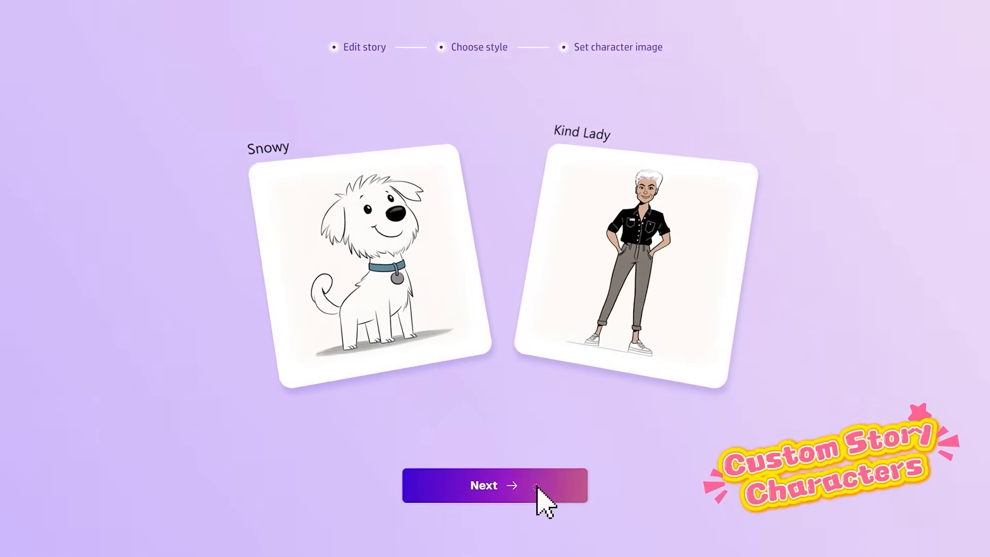
left_click(494, 485)
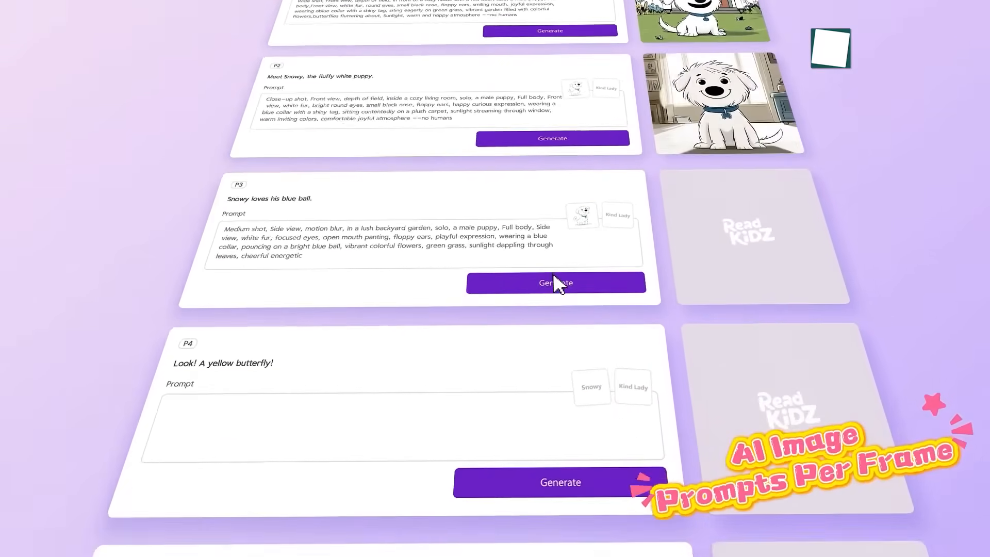